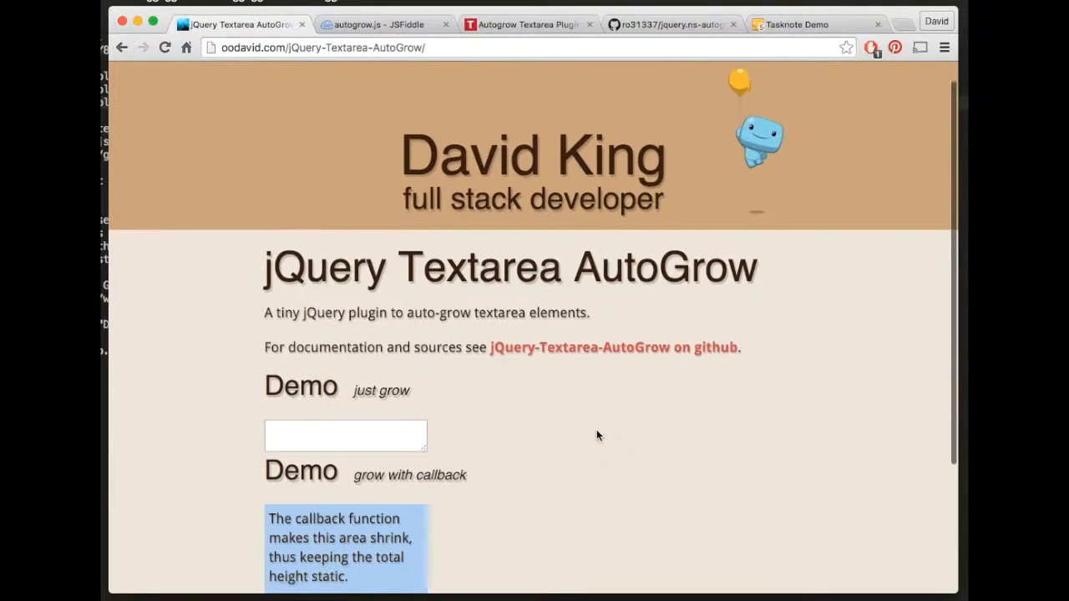
Step: Fill the 'grow with callback' textarea with several test lines (asd, asda, sd) so it resizes
{"action": "scroll", "scroll_direction": "down", "scroll_amount": 3}
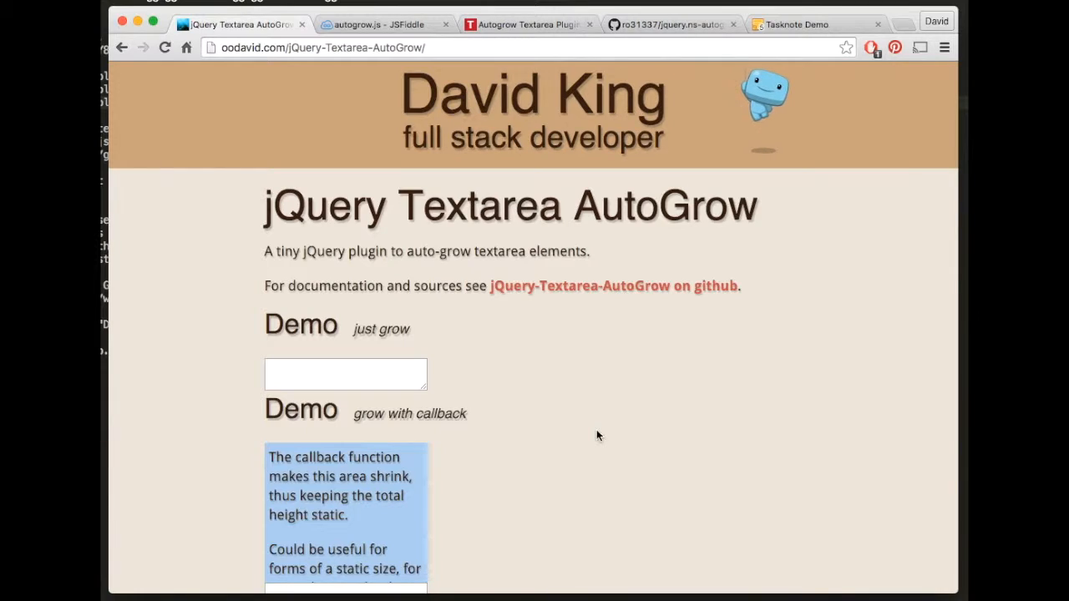
{"action": "scroll", "scroll_direction": "down", "scroll_amount": 3}
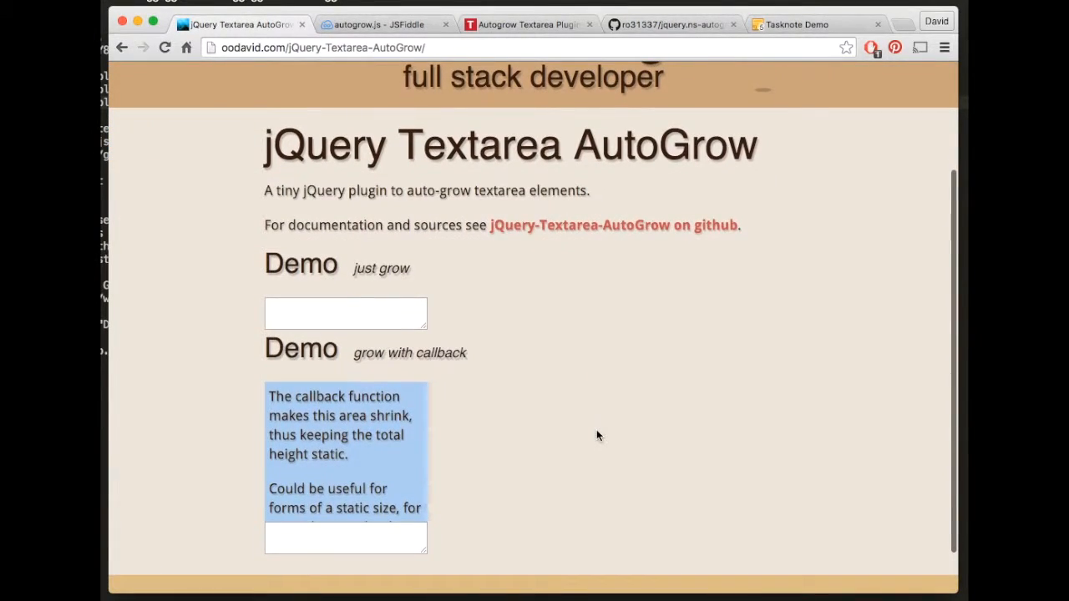
{"action": "type", "text": "asd"}
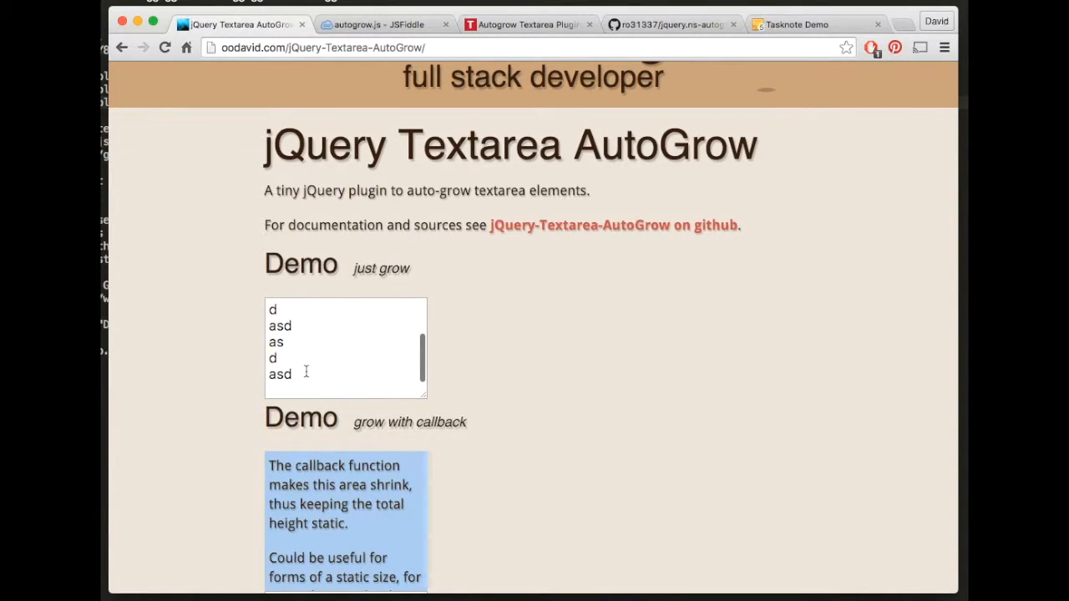
{"action": "type", "text": "asda"}
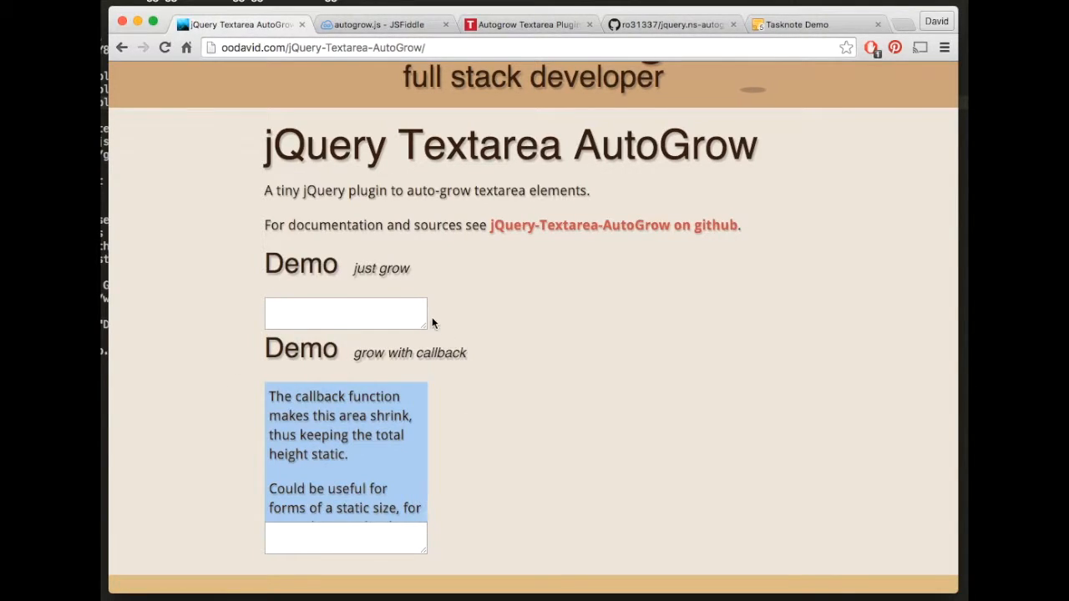
{"action": "mouse_move", "coordinate": [433, 471]}
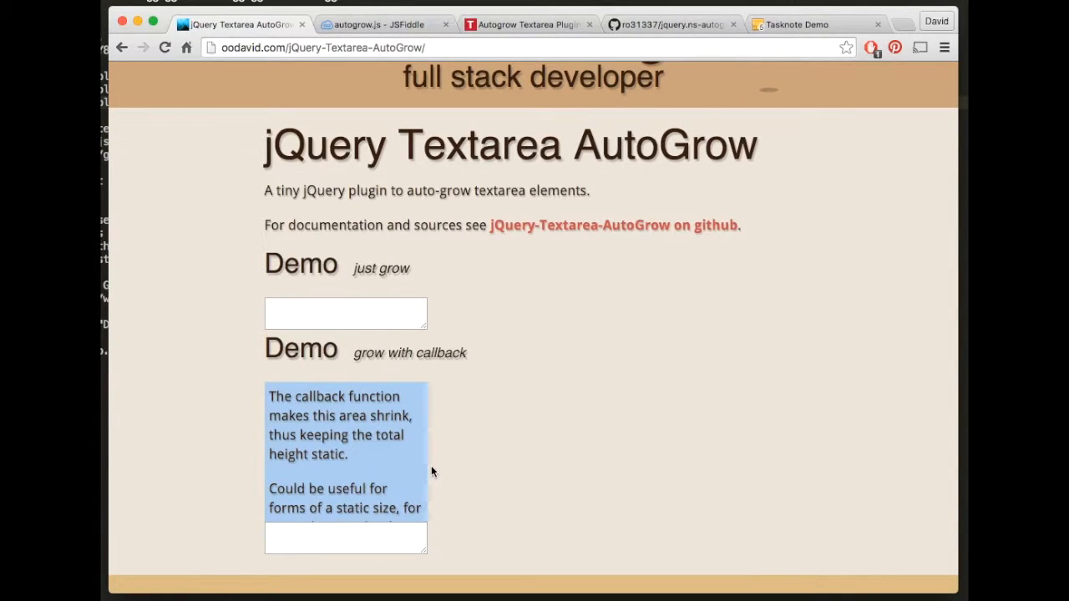
{"action": "scroll", "scroll_direction": "down", "scroll_amount": 3}
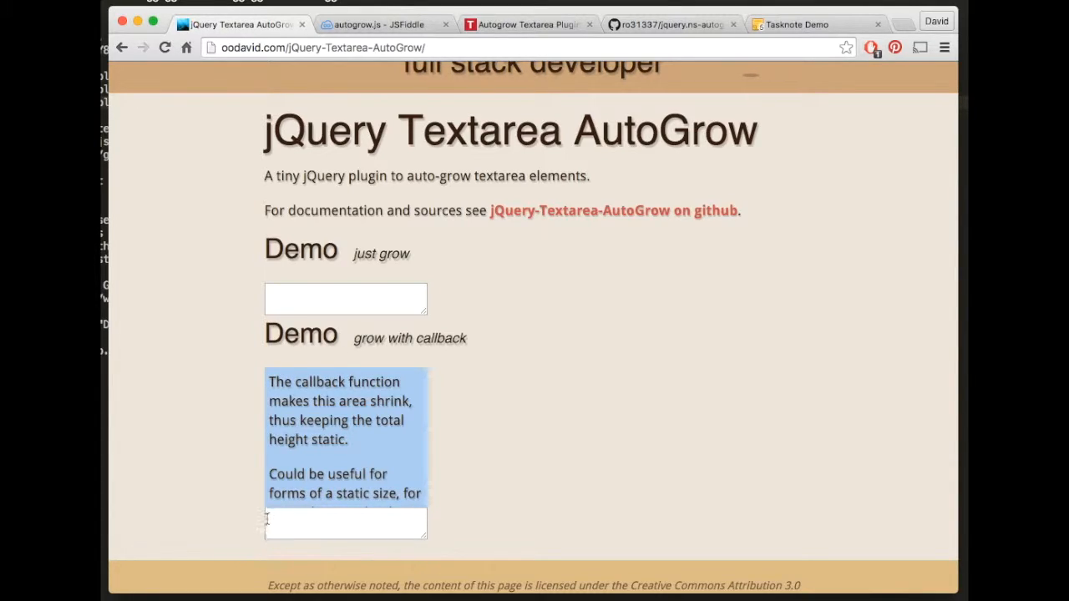
{"action": "mouse_move", "coordinate": [498, 455]}
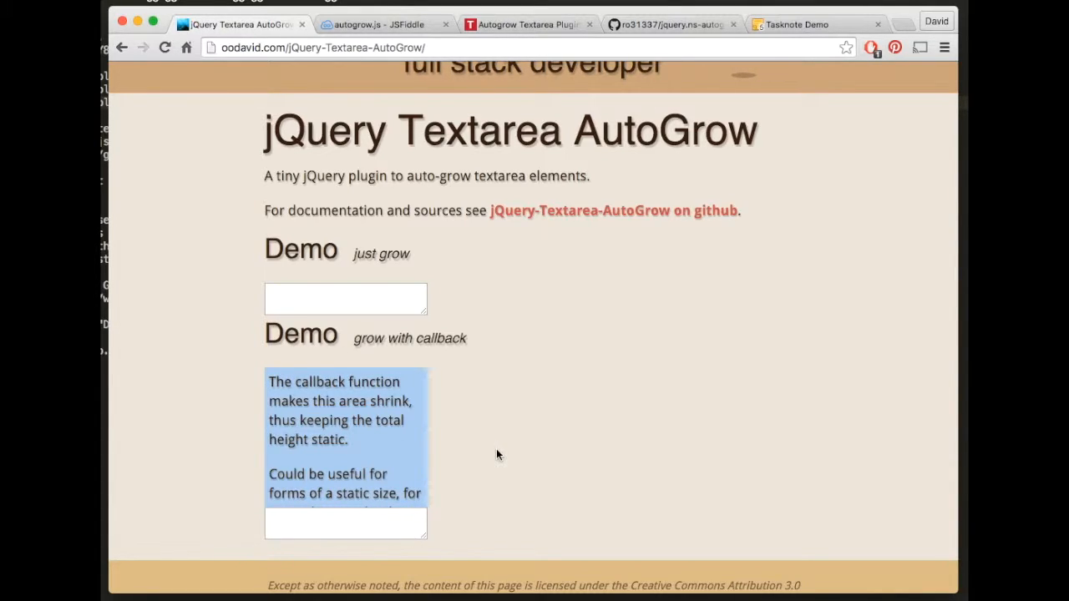
{"action": "mouse_move", "coordinate": [481, 428]}
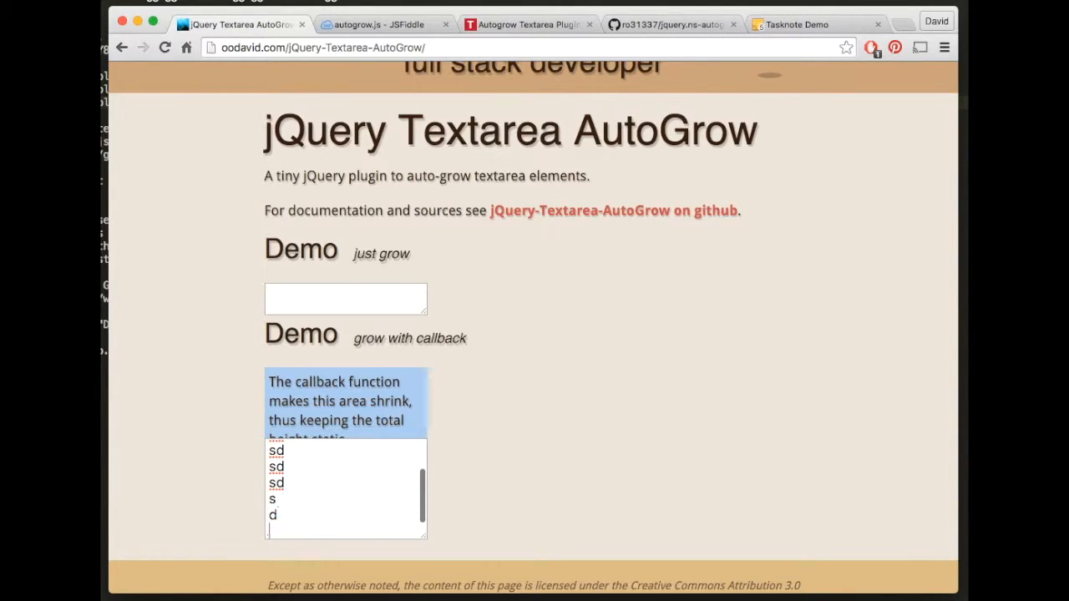
{"action": "type", "text": "sd"}
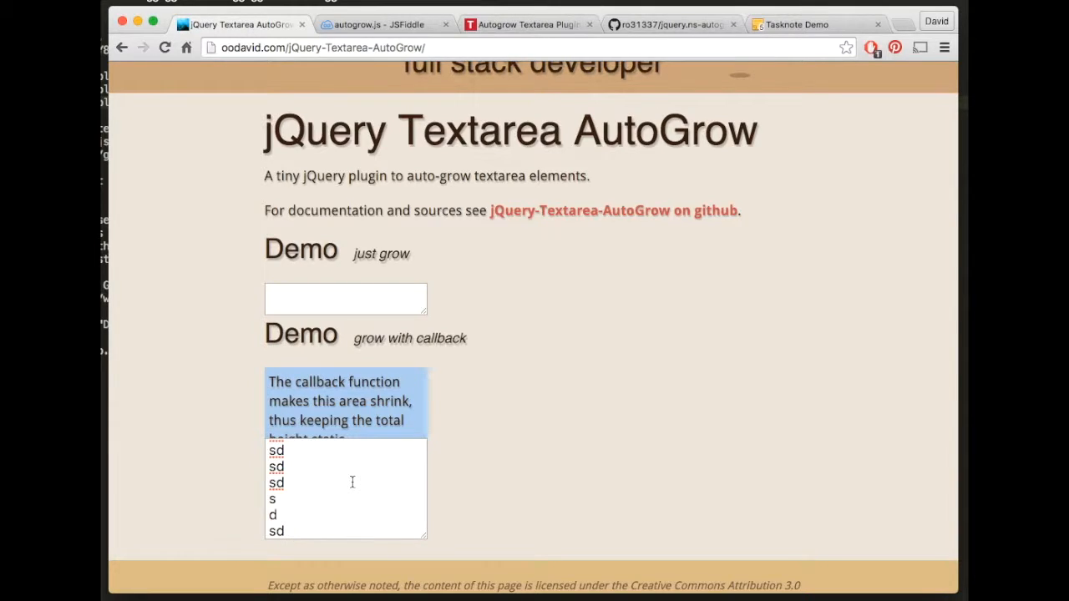
{"action": "scroll", "scroll_direction": "up", "scroll_amount": 3}
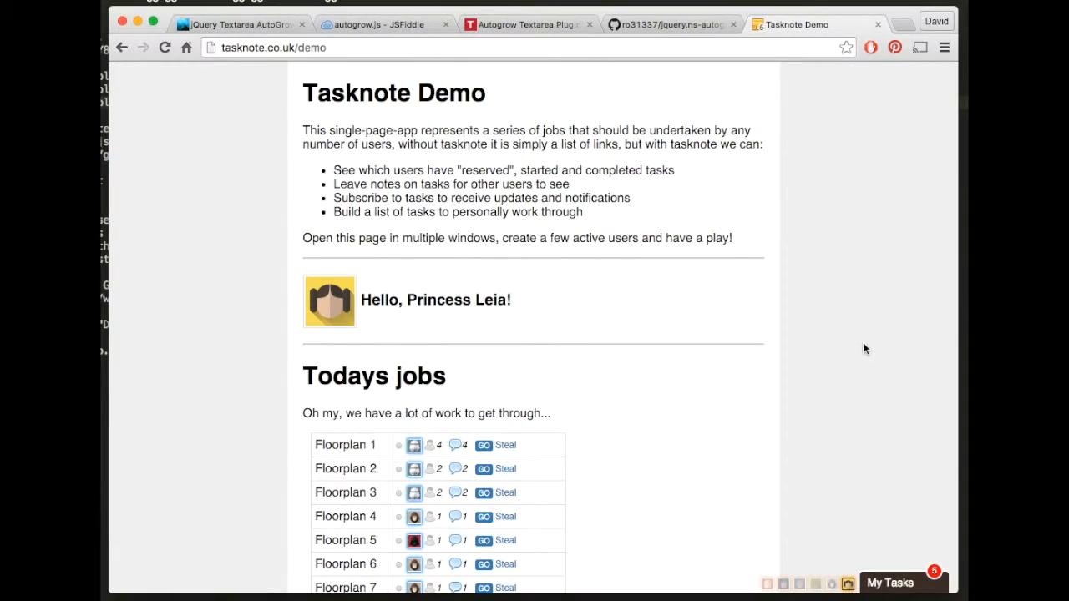
Step: Post a Page Notes message: 'so as I type in here the textarea will automatically grow'
{"action": "left_click", "coordinate": [888, 581]}
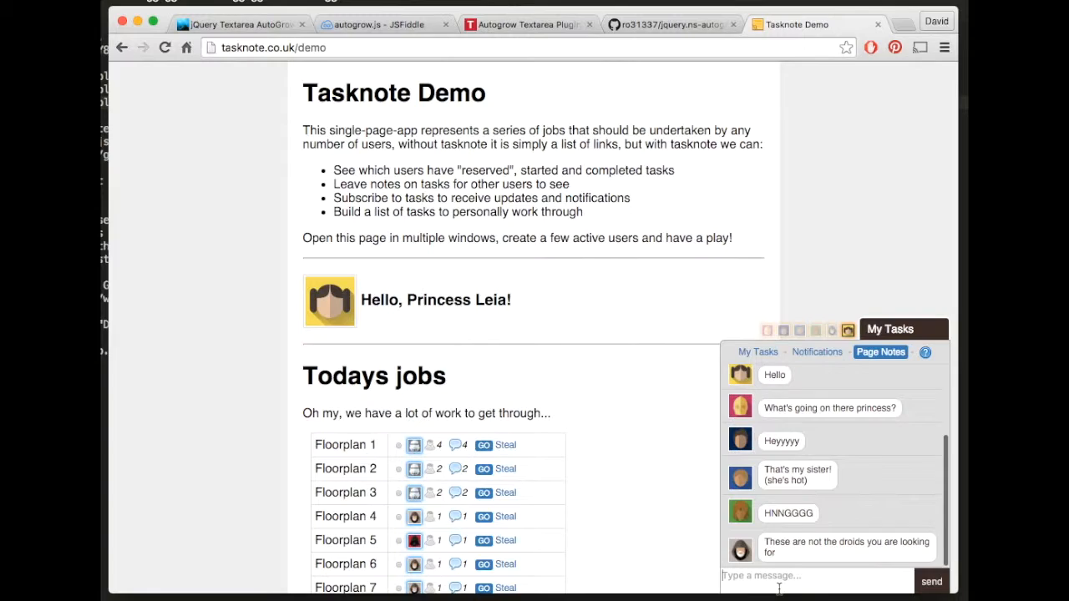
{"action": "type", "text": "so as I"}
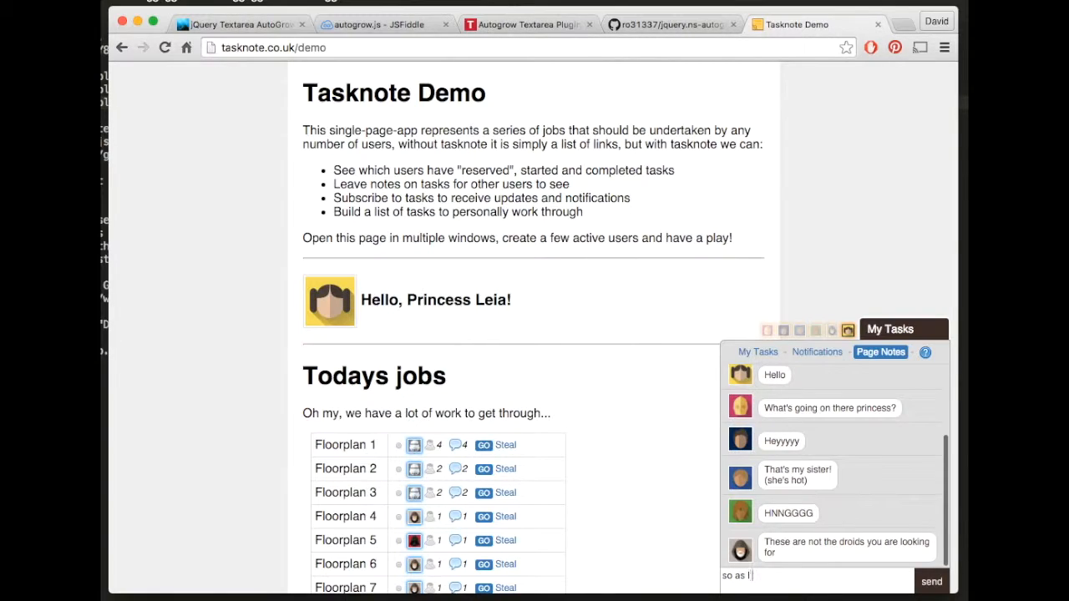
{"action": "type", "text": "type in here"}
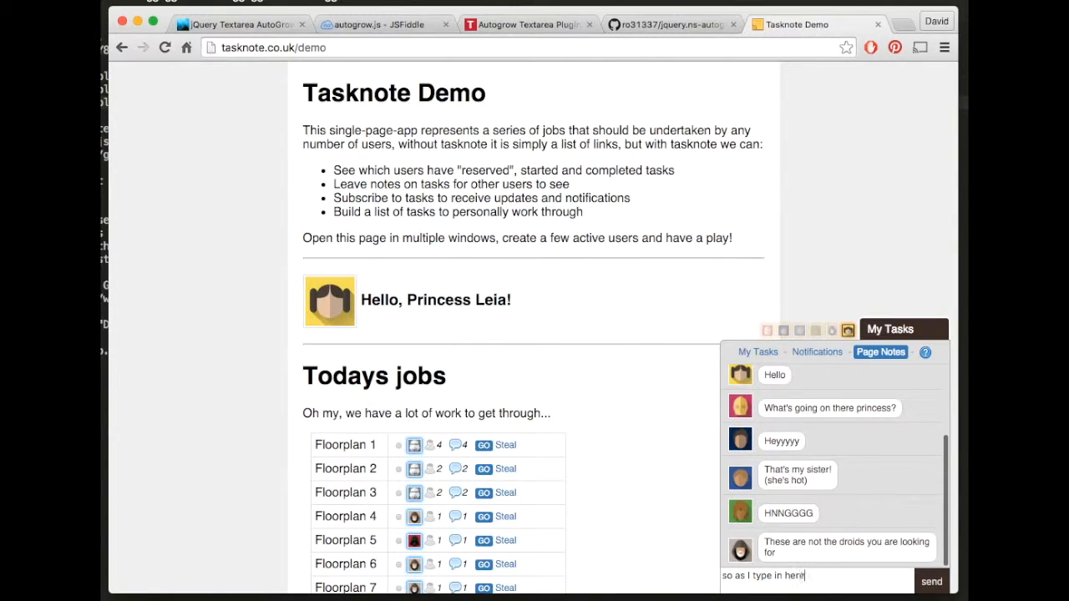
{"action": "type", "text": "the textarea"}
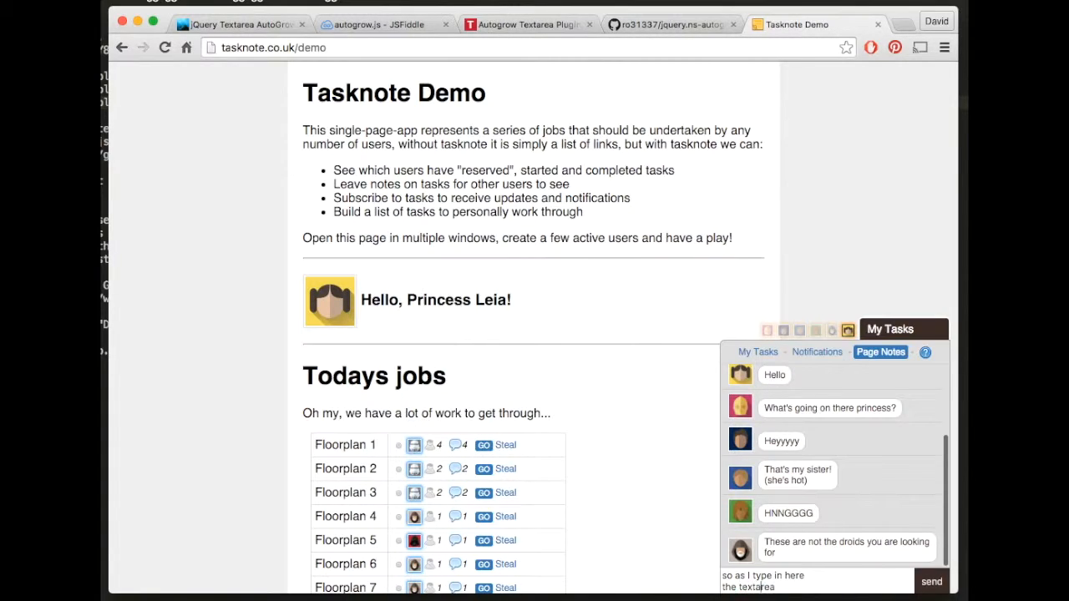
{"action": "type", "text": "will"}
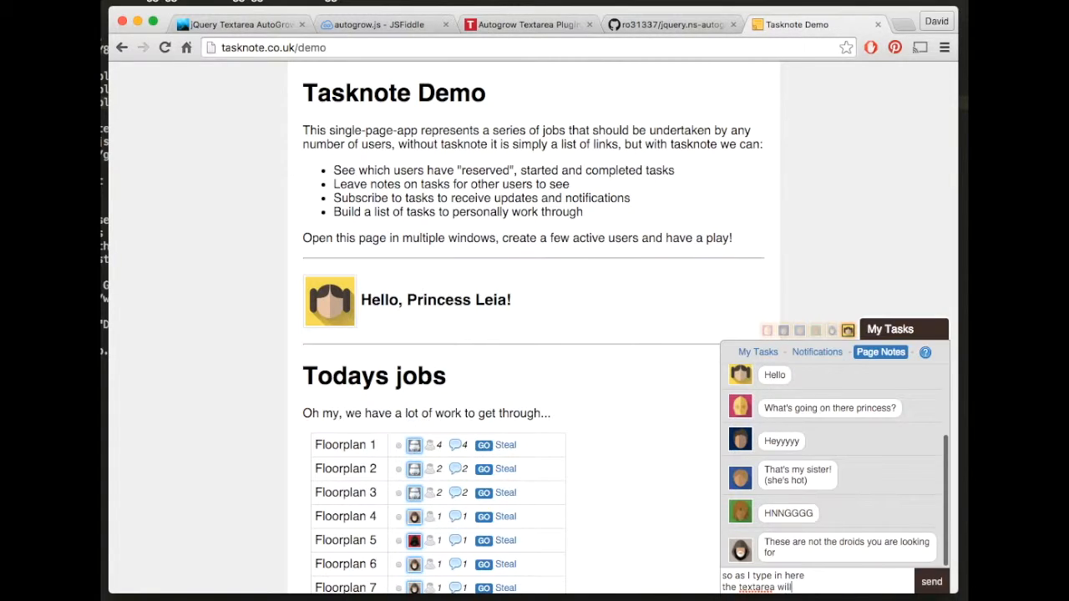
{"action": "type", "text": "automatic"}
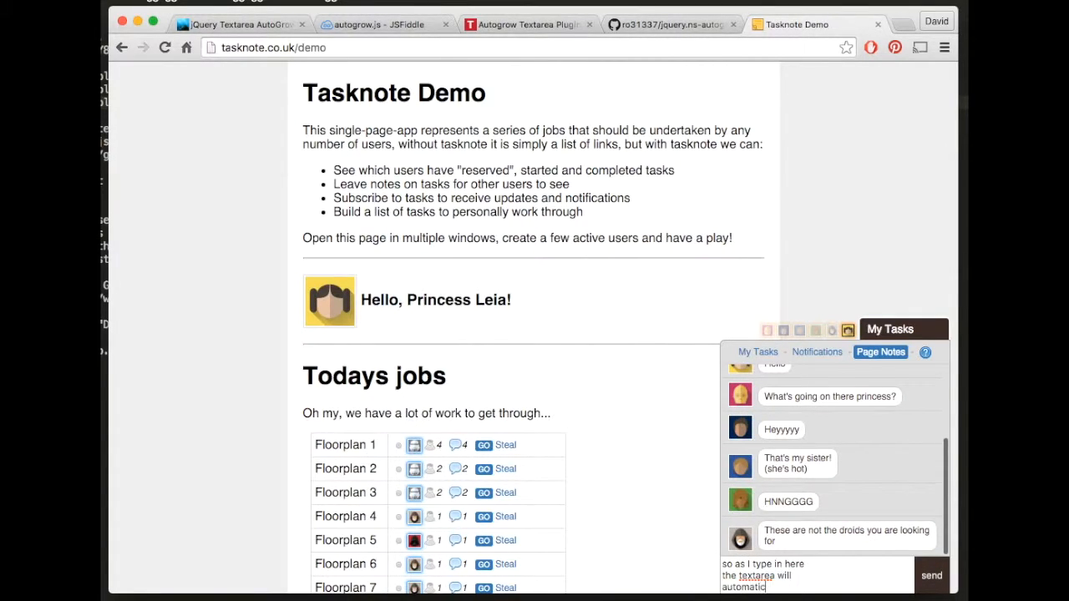
{"action": "type", "text": "ally grow"}
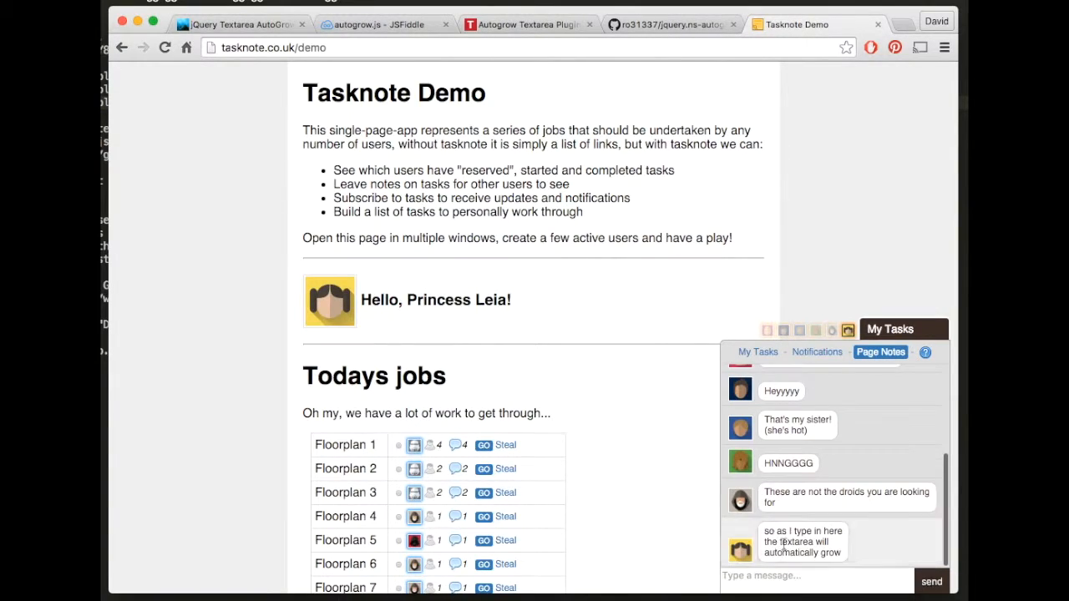
{"action": "mouse_move", "coordinate": [622, 467]}
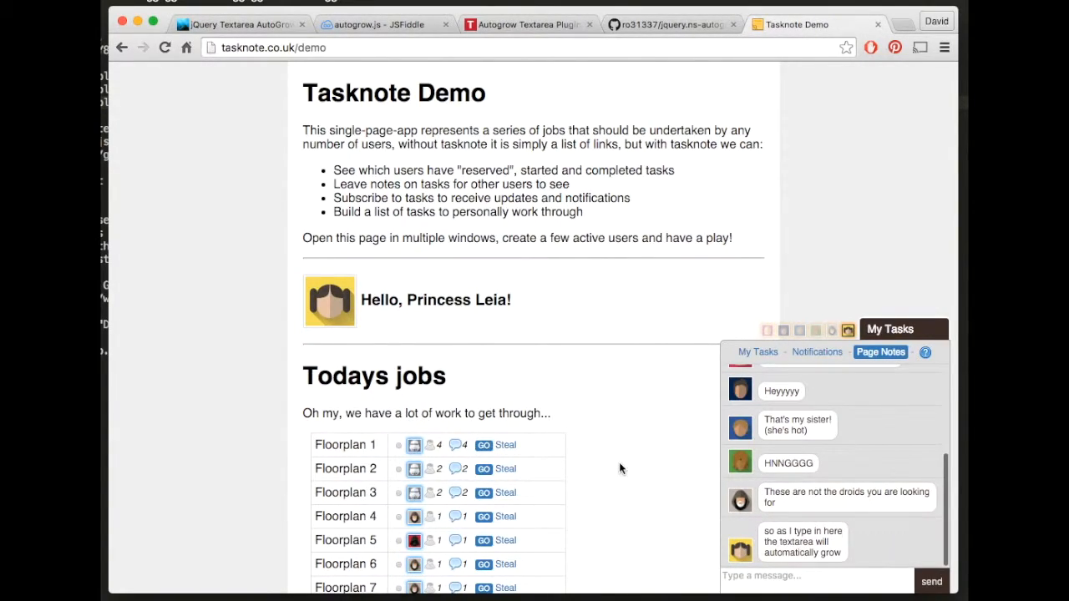
{"action": "mouse_move", "coordinate": [655, 514]}
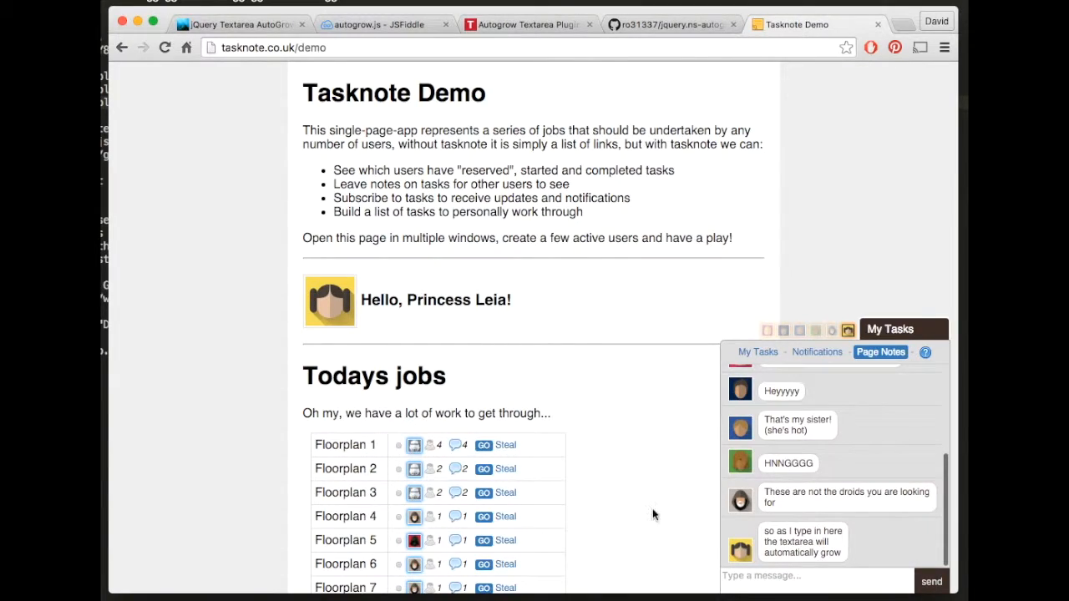
{"action": "mouse_move", "coordinate": [608, 358]}
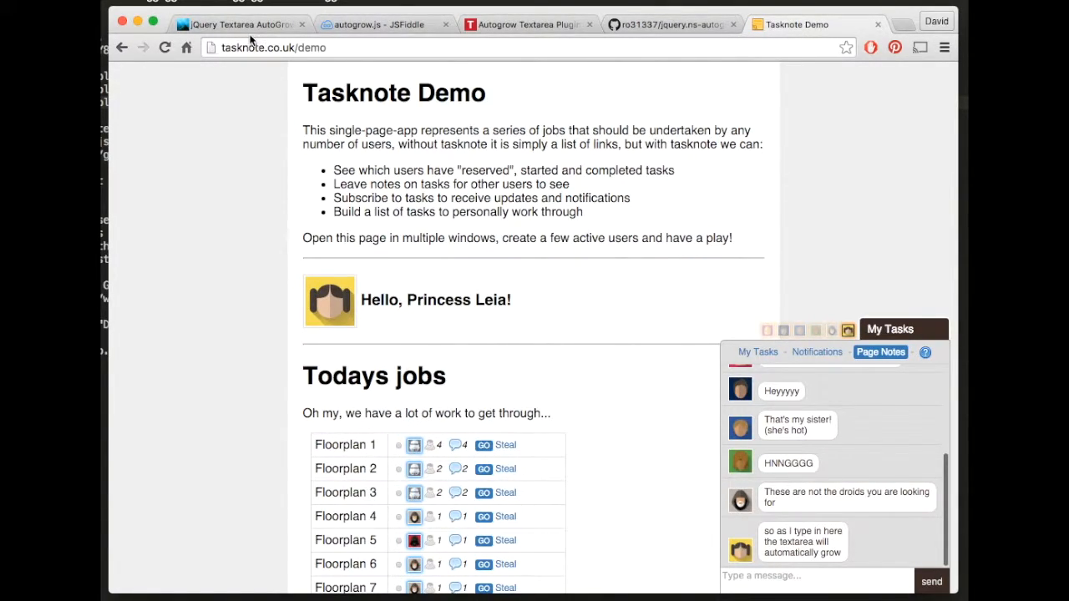
Step: Revisit the AutoGrow demo page, then bring up the autogrow.js fiddle on JSFiddle
{"action": "left_click", "coordinate": [241, 24]}
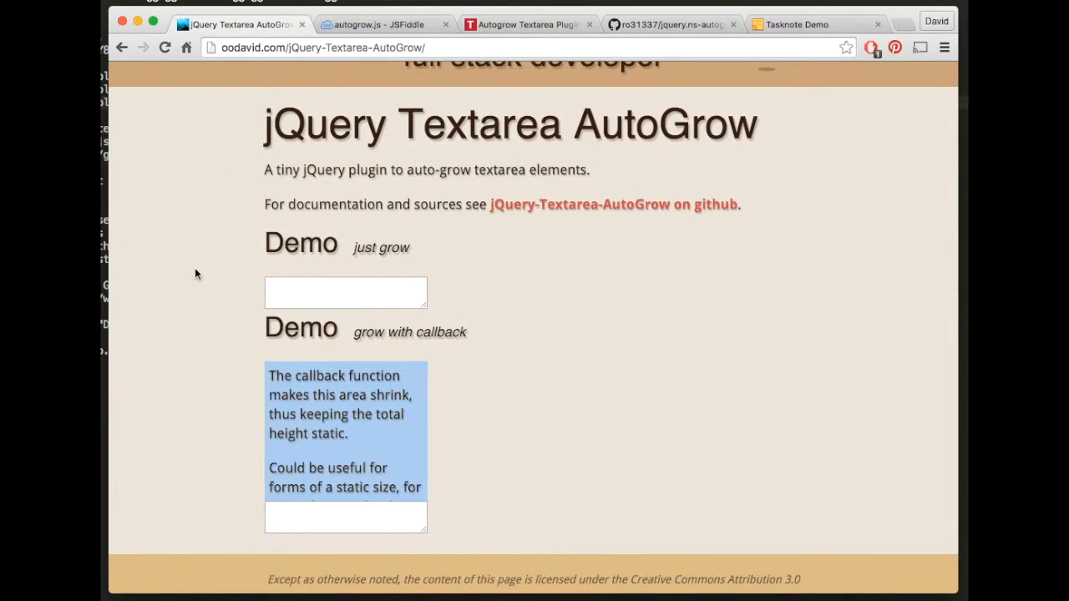
{"action": "mouse_move", "coordinate": [247, 278]}
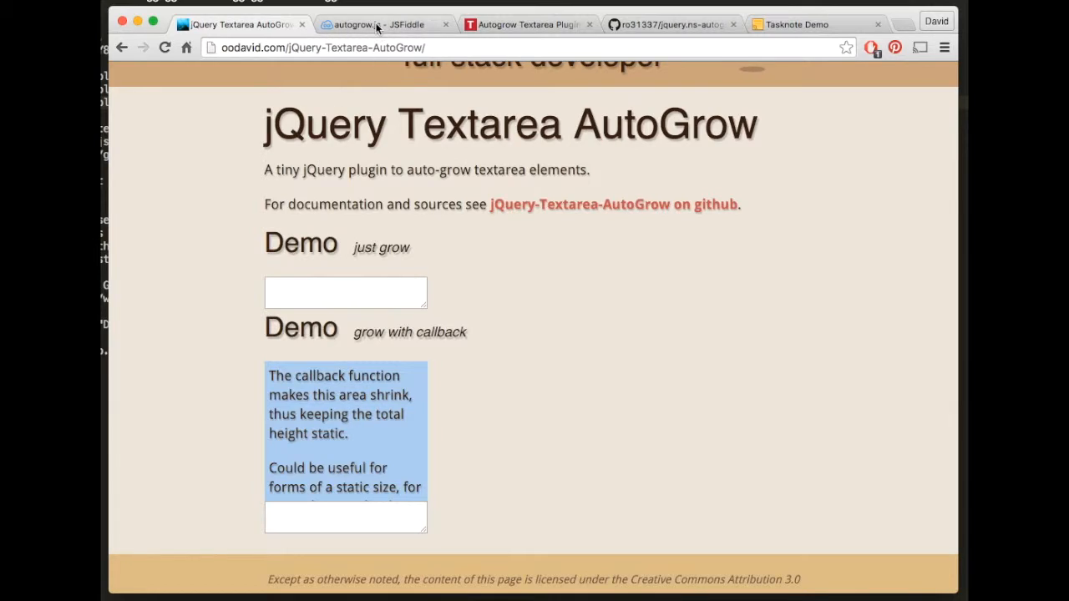
{"action": "left_click", "coordinate": [383, 25]}
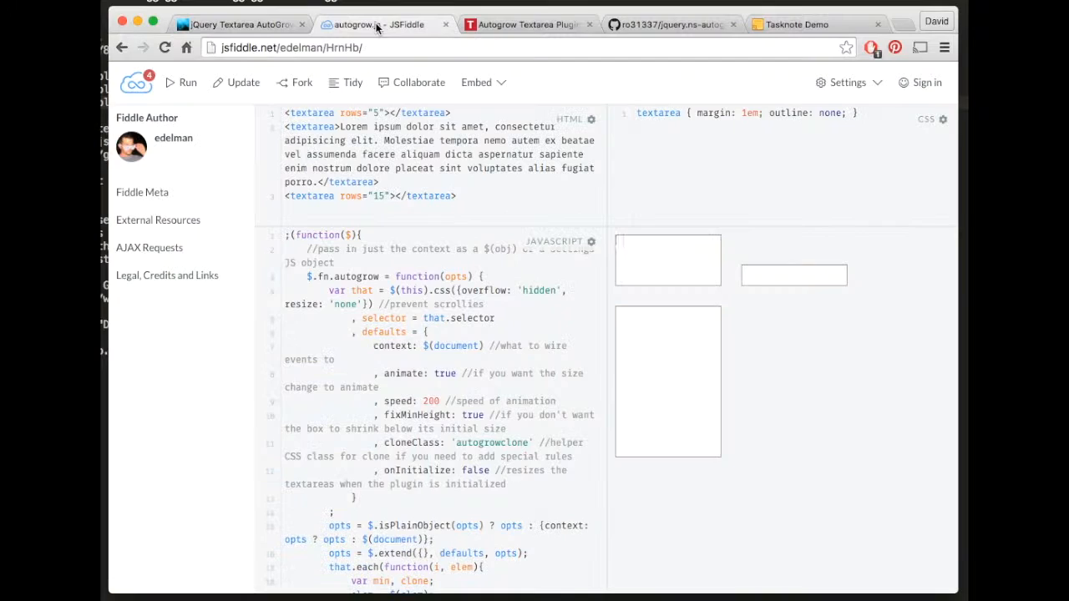
{"action": "mouse_move", "coordinate": [768, 372]}
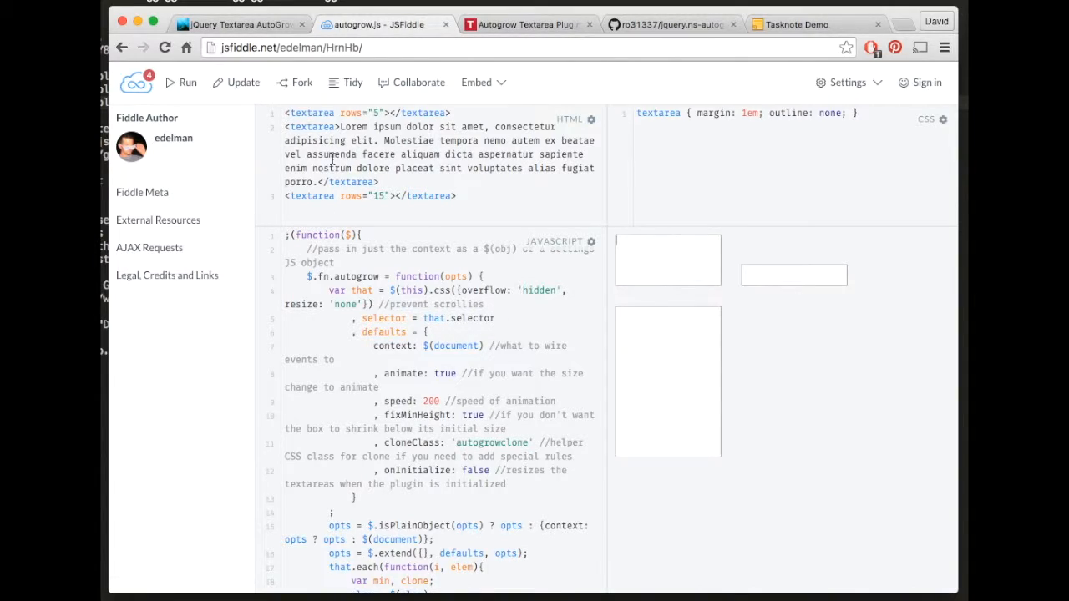
{"action": "mouse_move", "coordinate": [424, 176]}
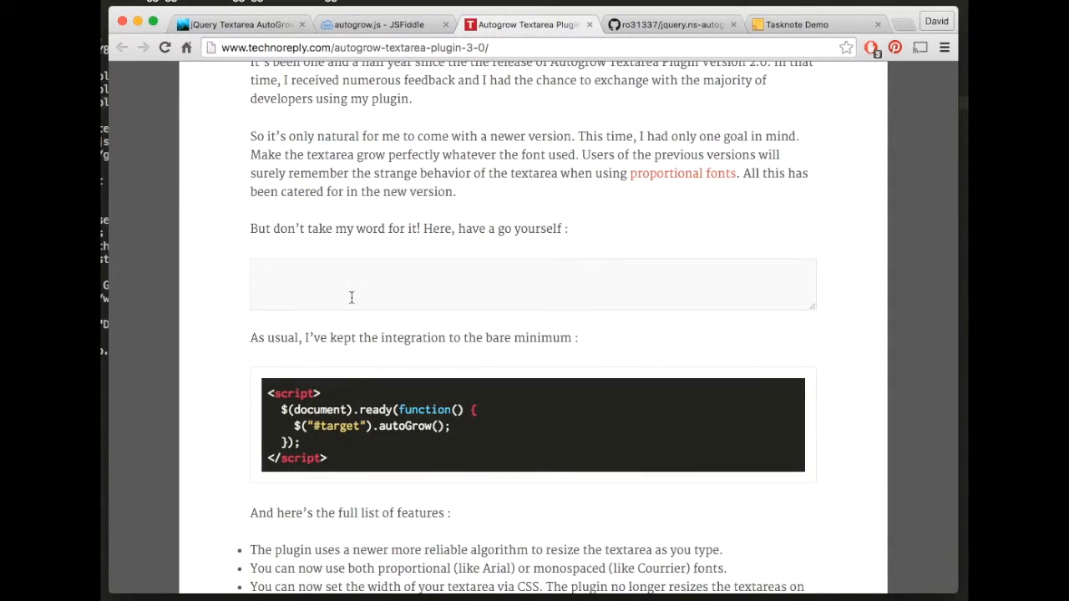
Step: Try the Technoreply demo textarea with a few lines, then move to the jquery.ns-autogrow GitHub repository
{"action": "left_click", "coordinate": [351, 297]}
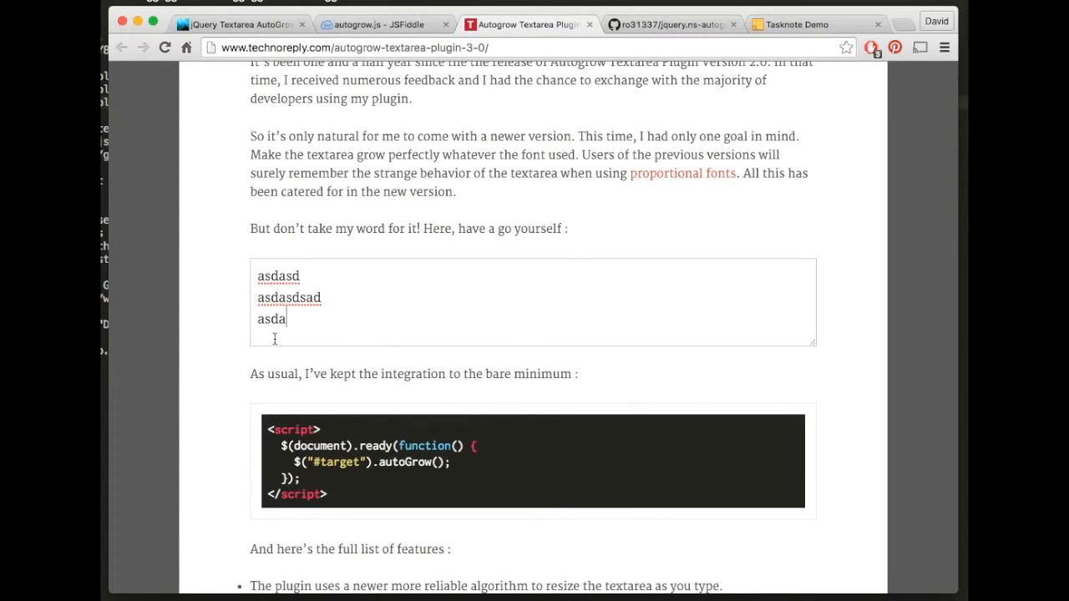
{"action": "double_click", "coordinate": [271, 317]}
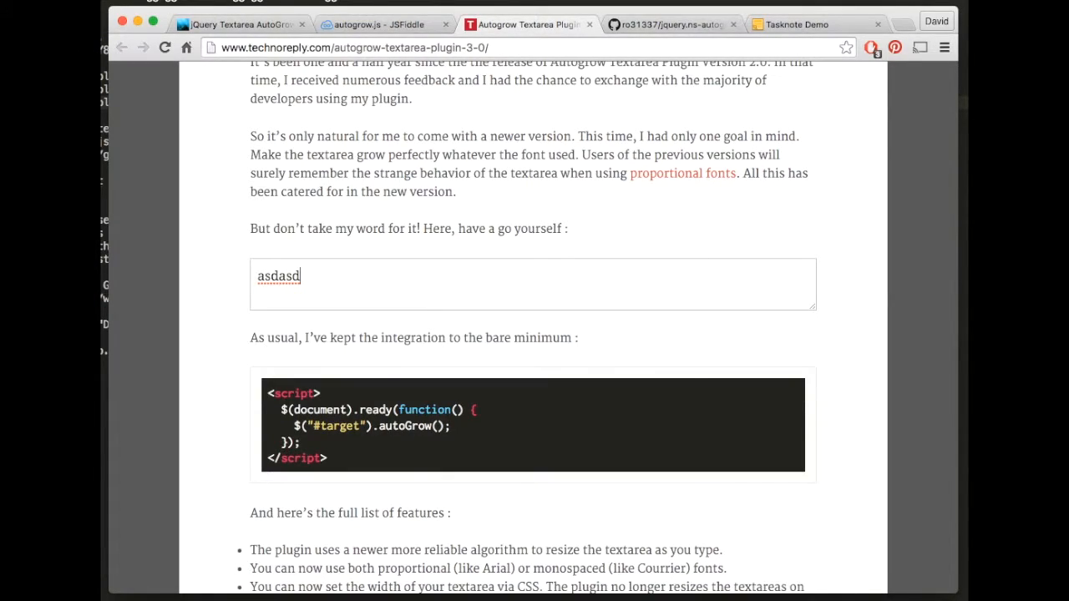
{"action": "left_click", "coordinate": [668, 24]}
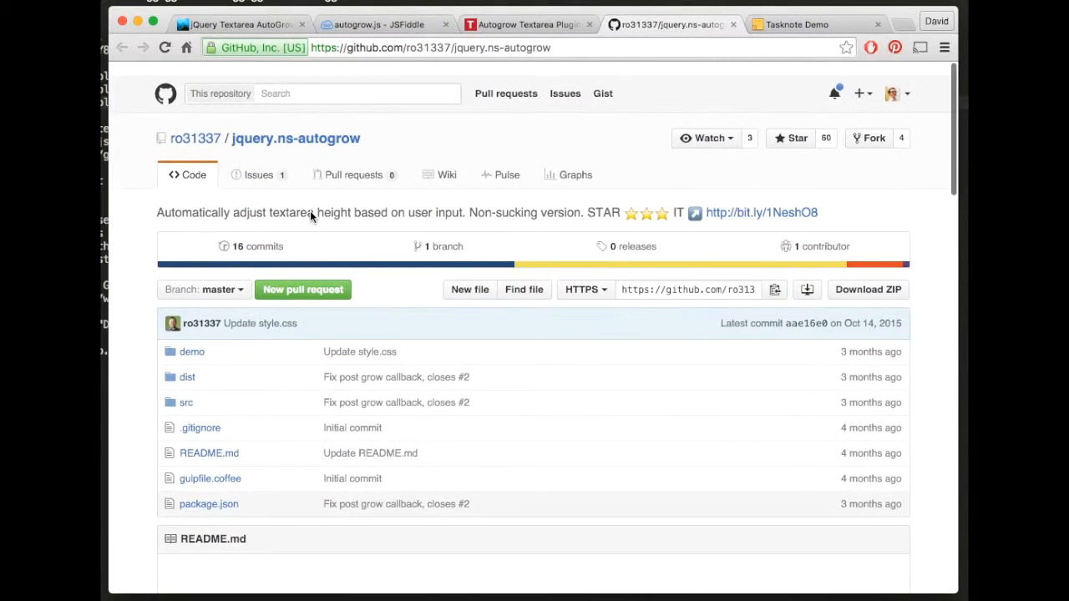
Step: Review the jquery.ns-autogrow options, then reach the oodavid/jQuery-Textarea-AutoGrow repository from the demo page link
{"action": "scroll", "scroll_direction": "down", "scroll_amount": 3}
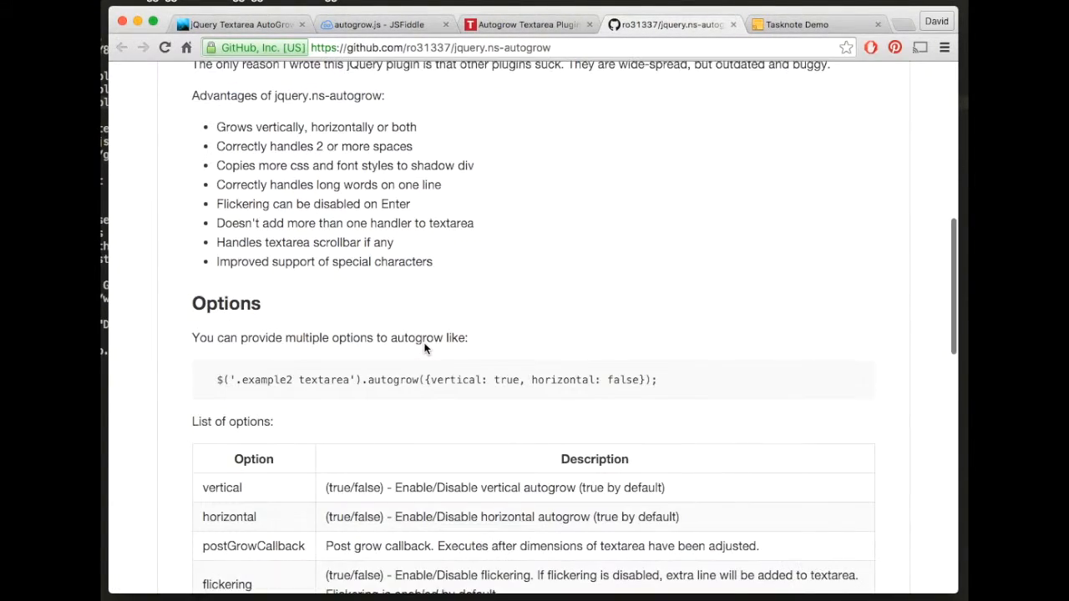
{"action": "scroll", "scroll_direction": "down", "scroll_amount": 3}
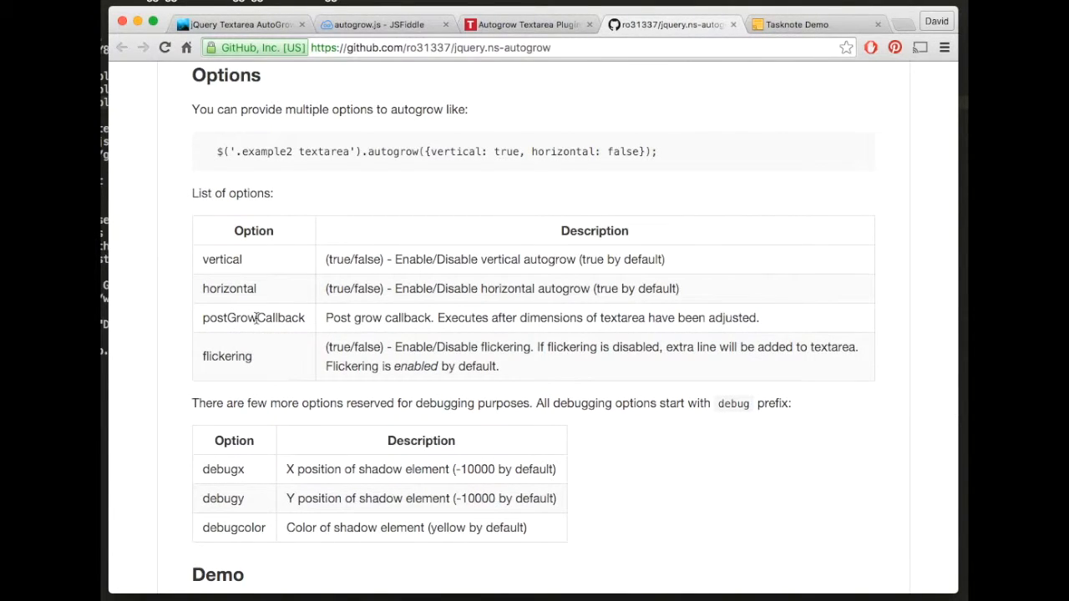
{"action": "left_click", "coordinate": [384, 24]}
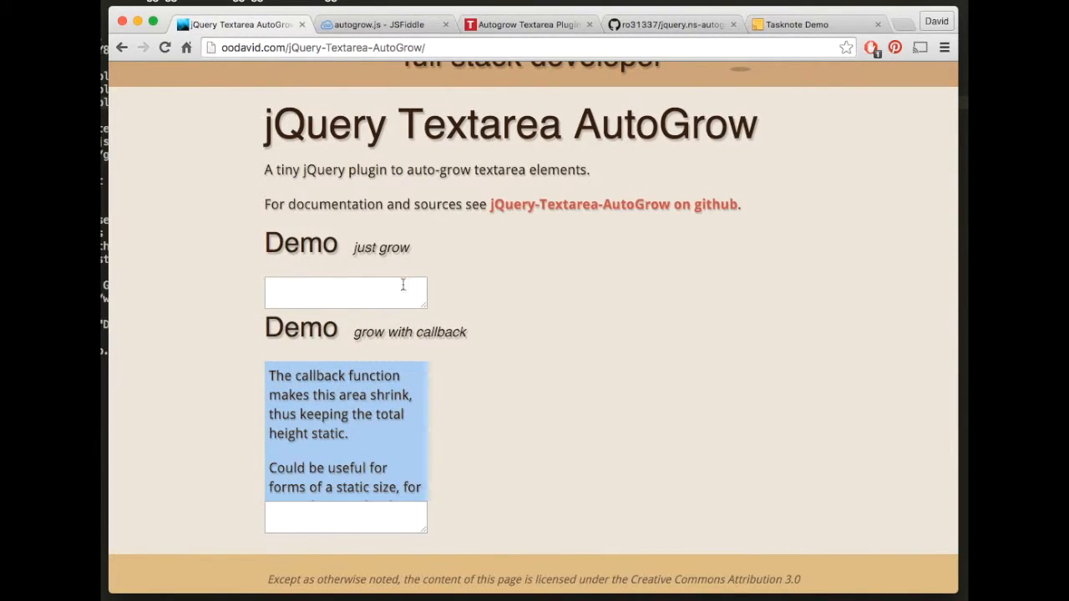
{"action": "mouse_move", "coordinate": [546, 257]}
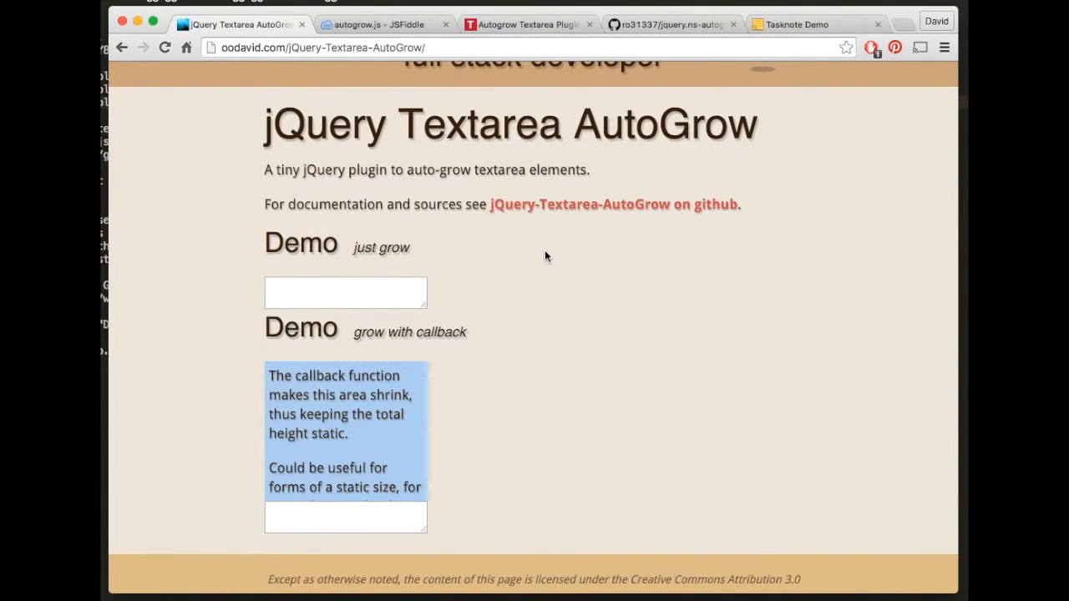
{"action": "mouse_move", "coordinate": [545, 210]}
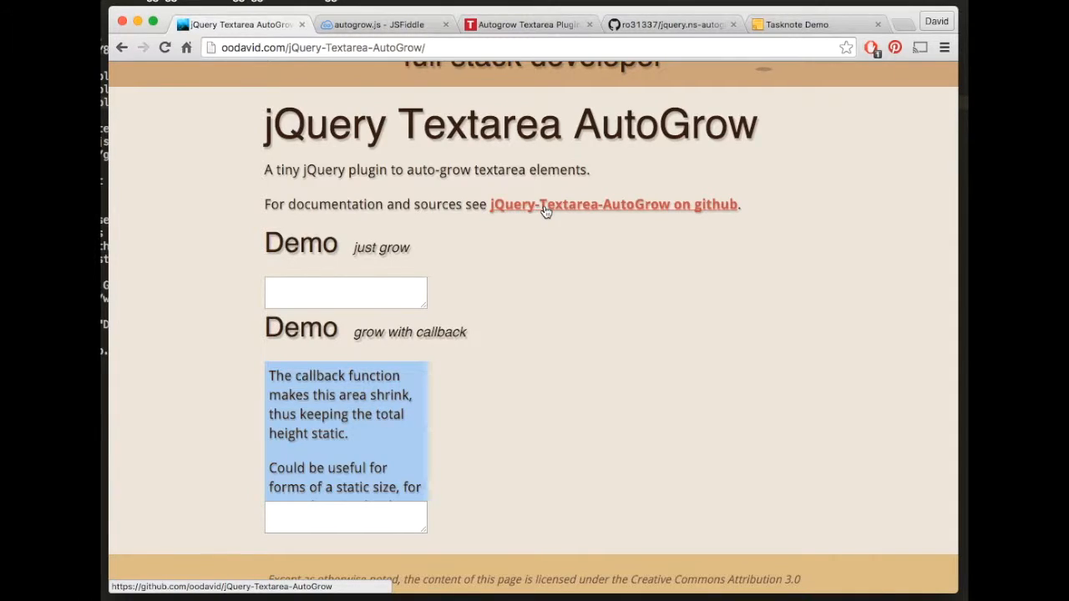
{"action": "left_click", "coordinate": [611, 204]}
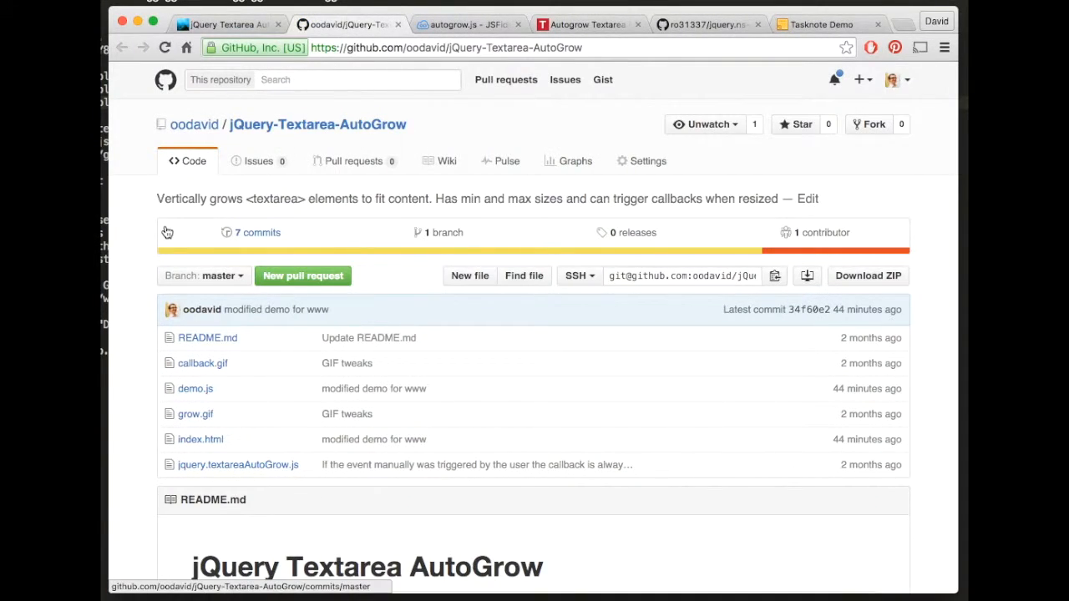
Step: Read through jquery.textareaAutoGrow.js, following its autoSize and autoGrow code
{"action": "left_click", "coordinate": [237, 465]}
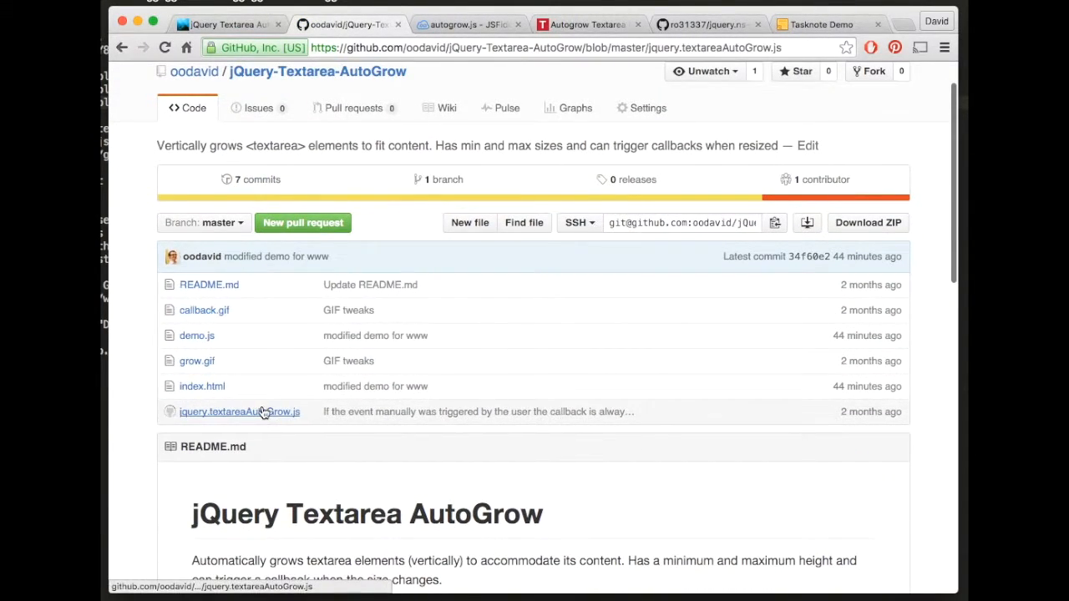
{"action": "left_click", "coordinate": [239, 411]}
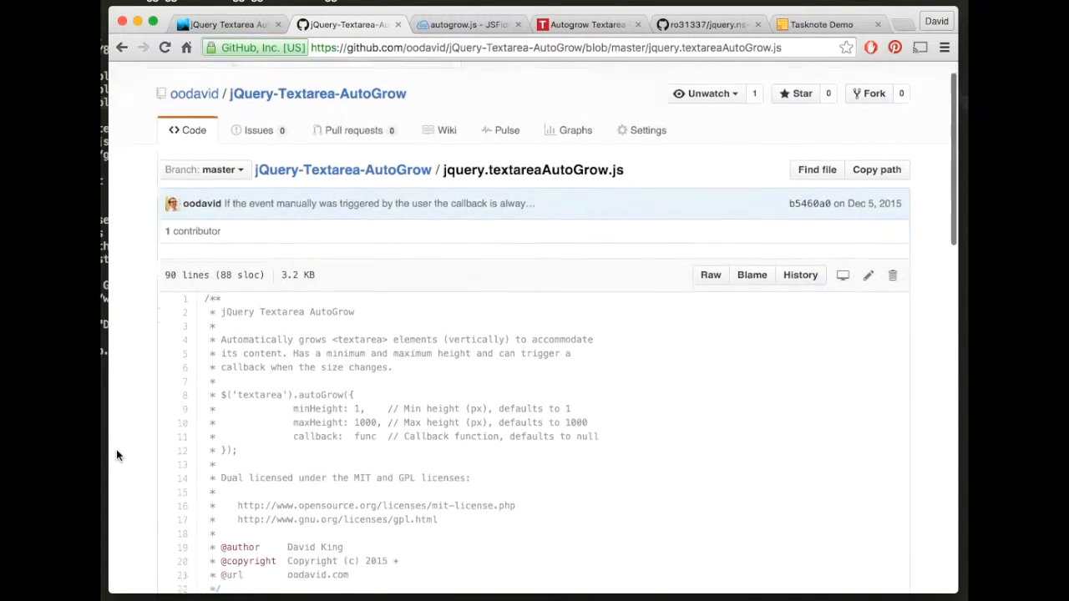
{"action": "scroll", "scroll_direction": "down", "scroll_amount": 3}
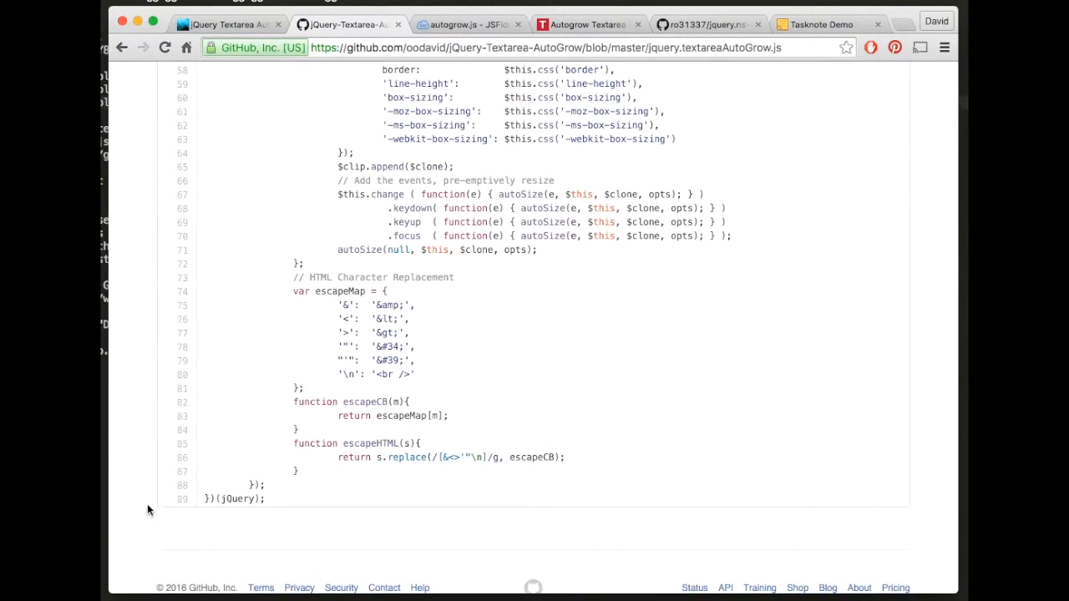
{"action": "scroll", "scroll_direction": "up", "scroll_amount": 3}
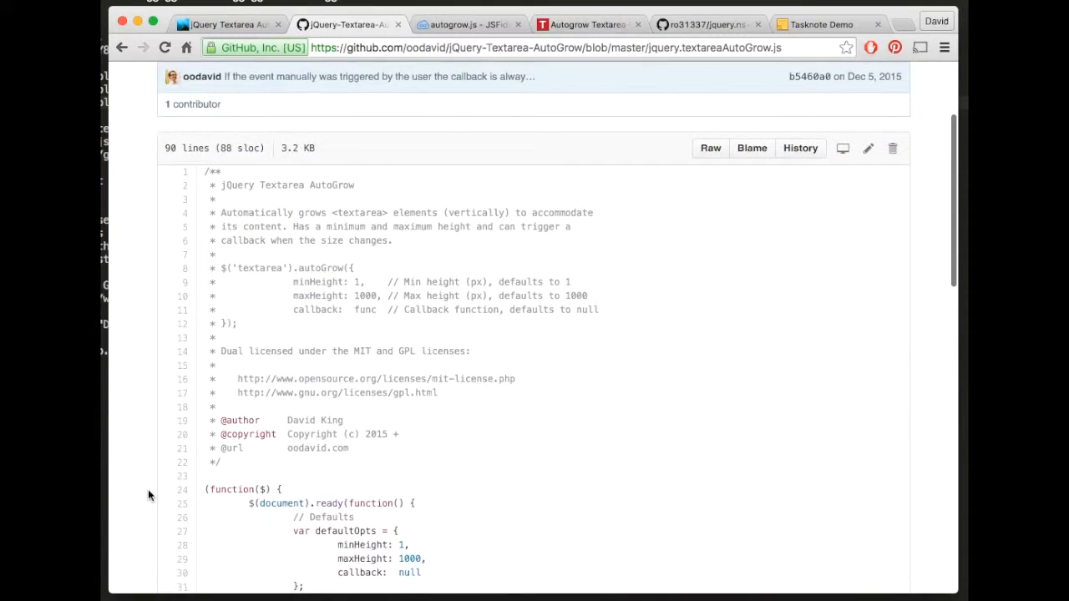
{"action": "scroll", "scroll_direction": "down", "scroll_amount": 3}
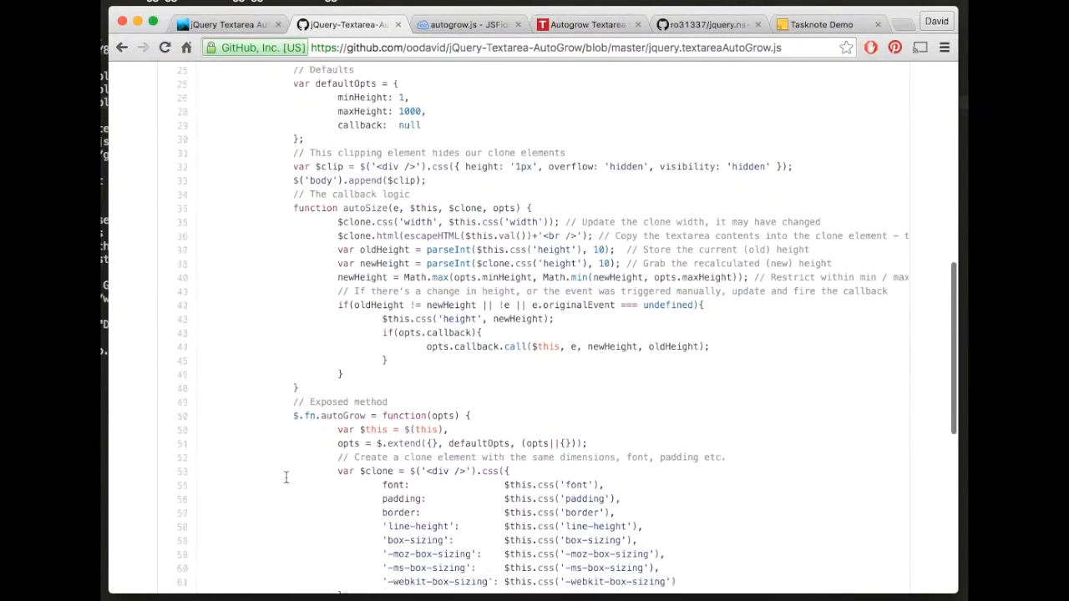
{"action": "scroll", "scroll_direction": "down", "scroll_amount": 3}
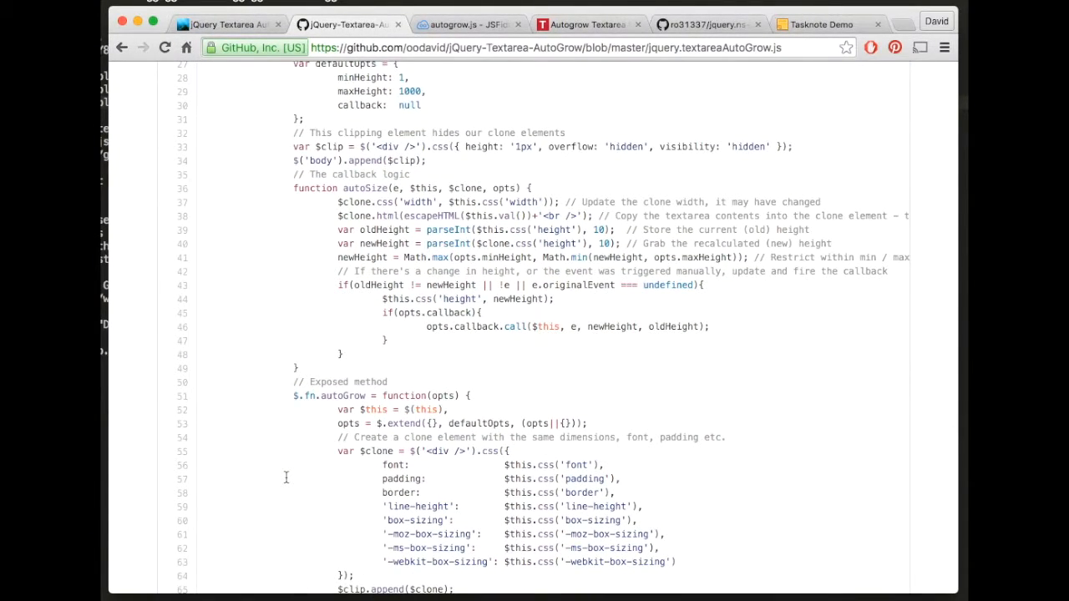
{"action": "scroll", "scroll_direction": "down", "scroll_amount": 3}
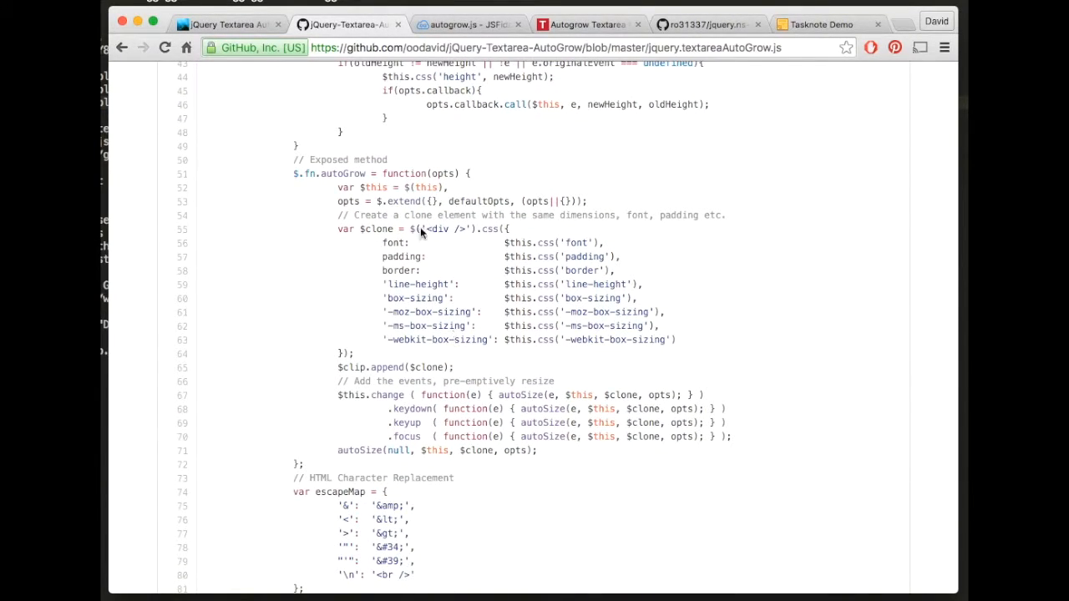
{"action": "double_click", "coordinate": [451, 229]}
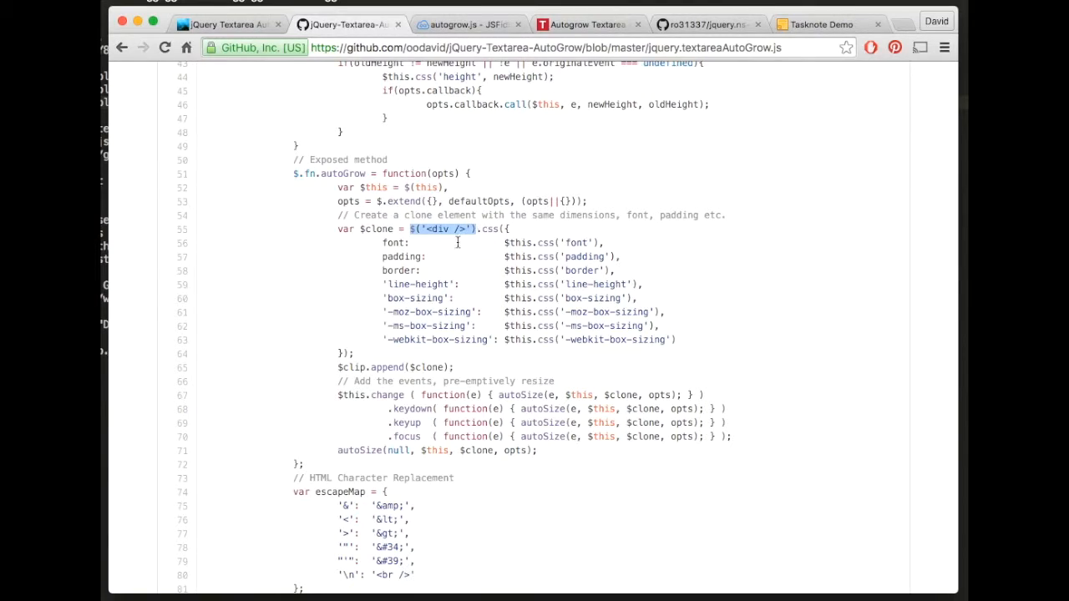
{"action": "left_click", "coordinate": [314, 349]}
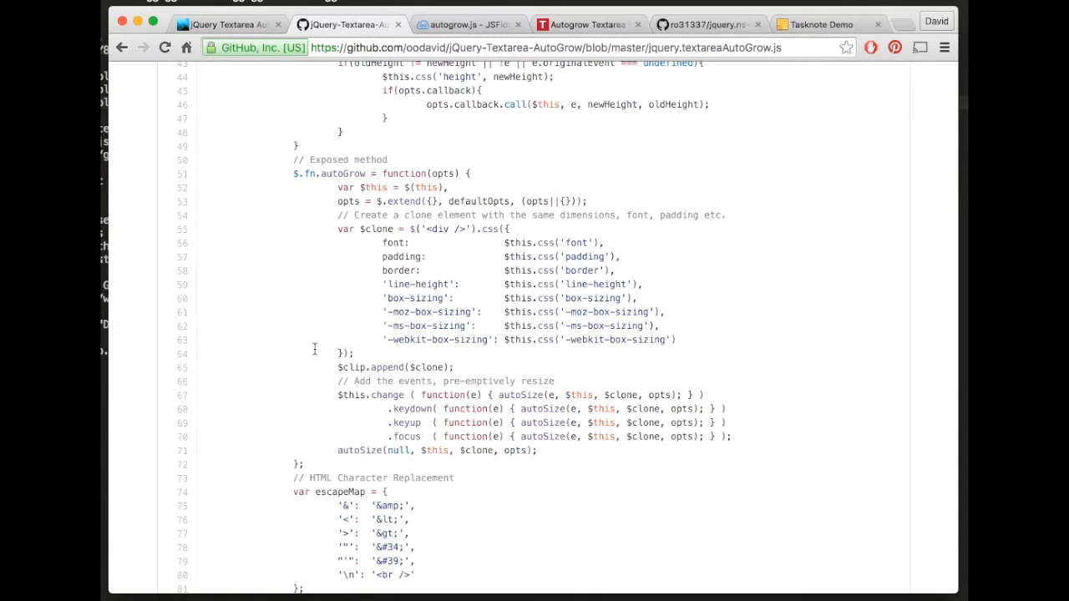
{"action": "mouse_move", "coordinate": [310, 284]}
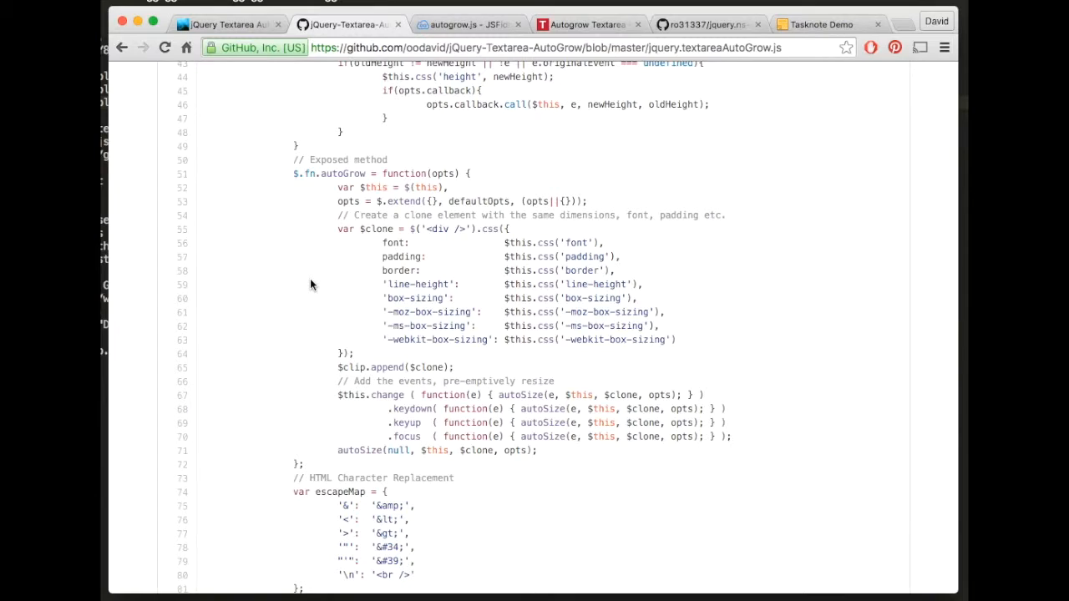
{"action": "mouse_move", "coordinate": [492, 282]}
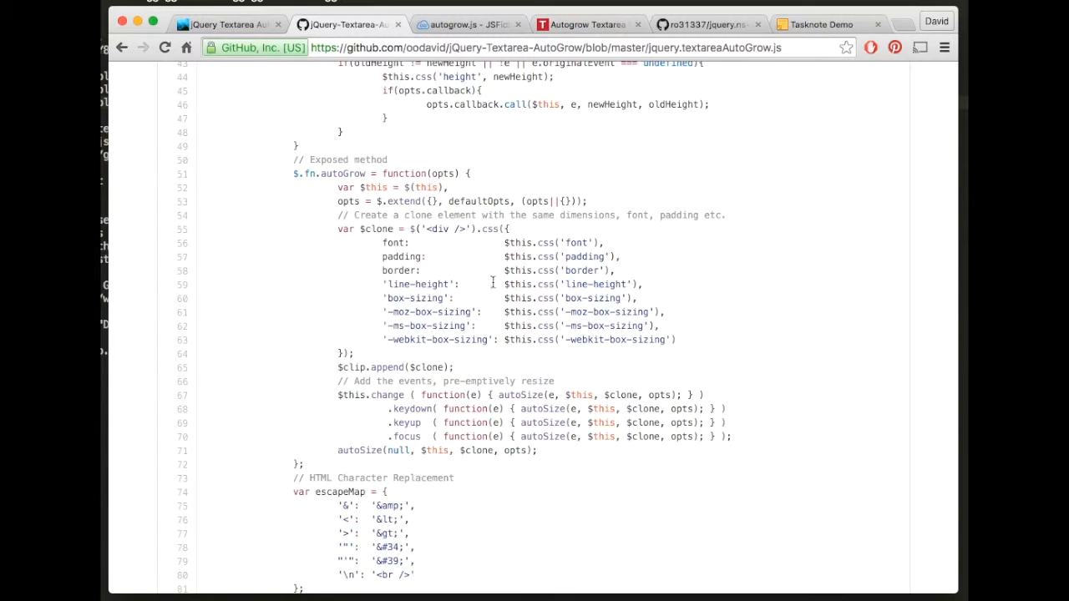
{"action": "mouse_move", "coordinate": [425, 342]}
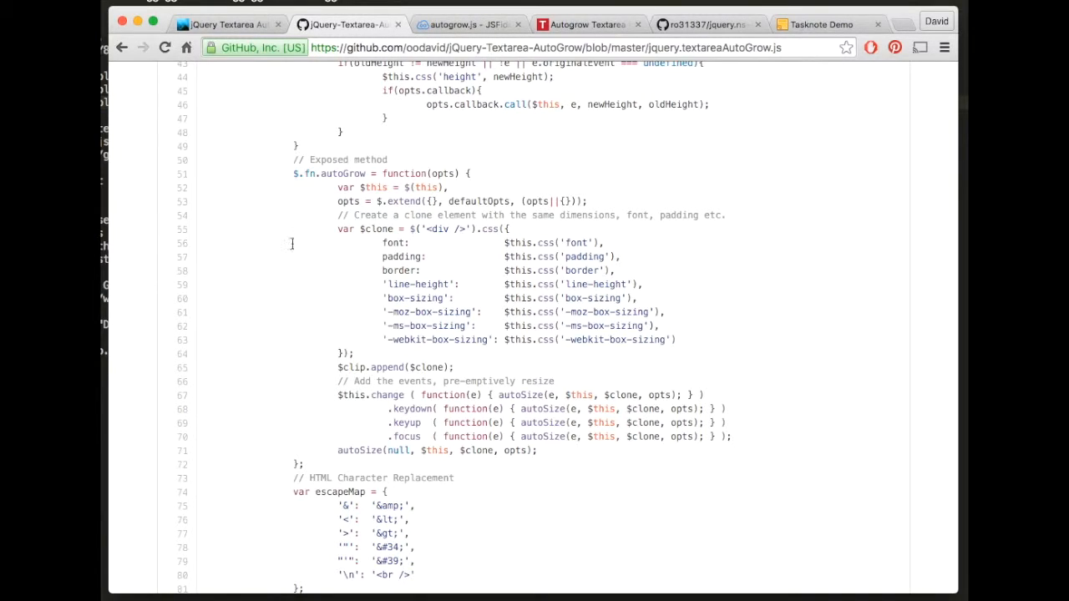
{"action": "mouse_move", "coordinate": [280, 199]}
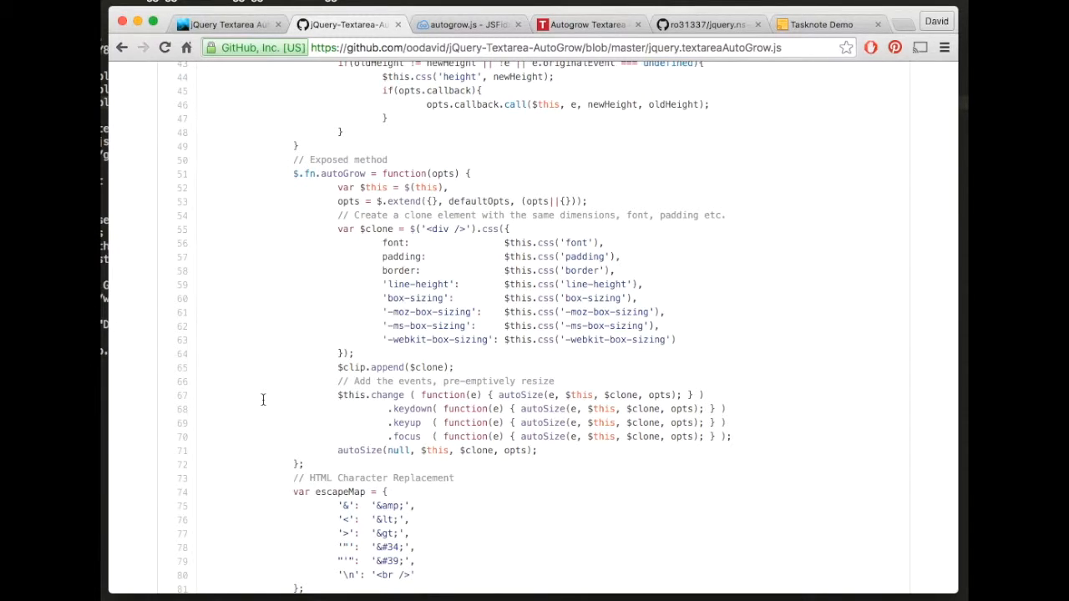
{"action": "scroll", "scroll_direction": "up", "scroll_amount": 3}
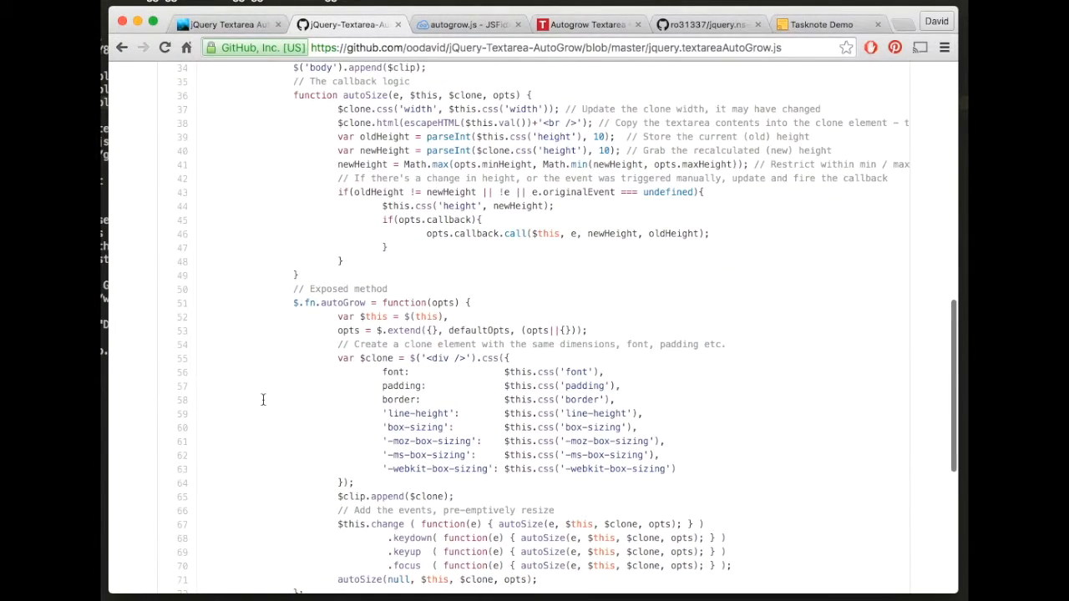
Step: Highlight the clone's copied CSS properties block in the source, then clear the highlight
{"action": "scroll", "scroll_direction": "down", "scroll_amount": 3}
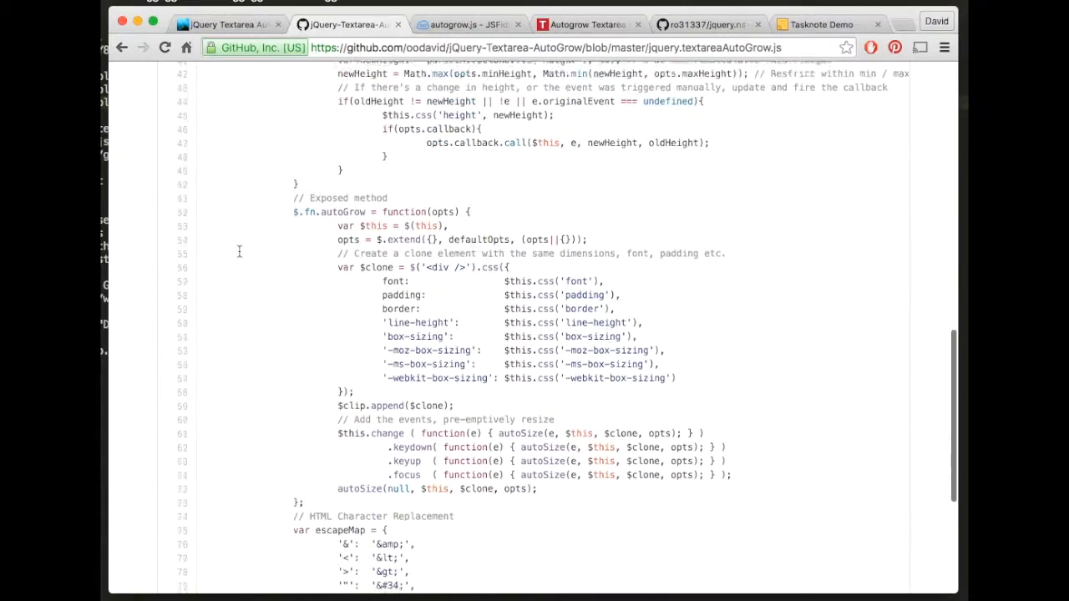
{"action": "scroll", "scroll_direction": "down", "scroll_amount": 3}
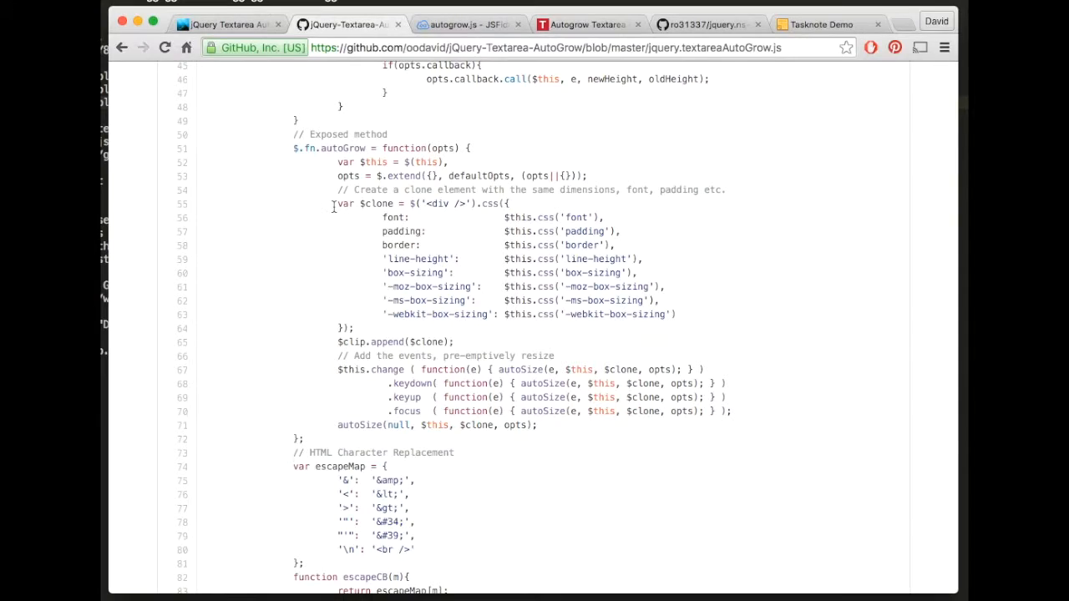
{"action": "left_click_drag", "start_coordinate": [332, 207], "coordinate": [397, 321]}
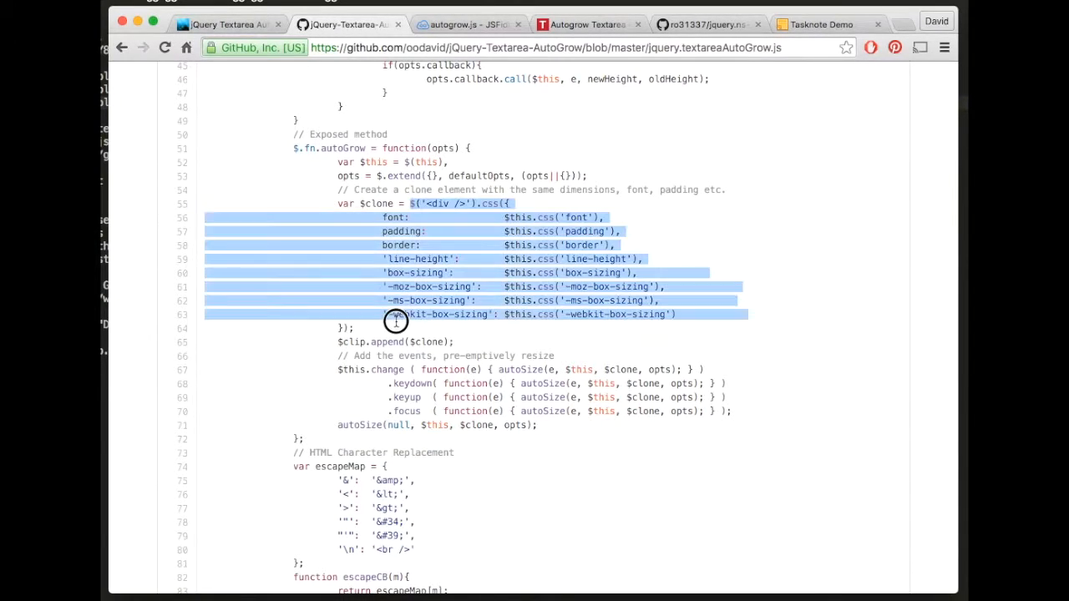
{"action": "left_click", "coordinate": [394, 320]}
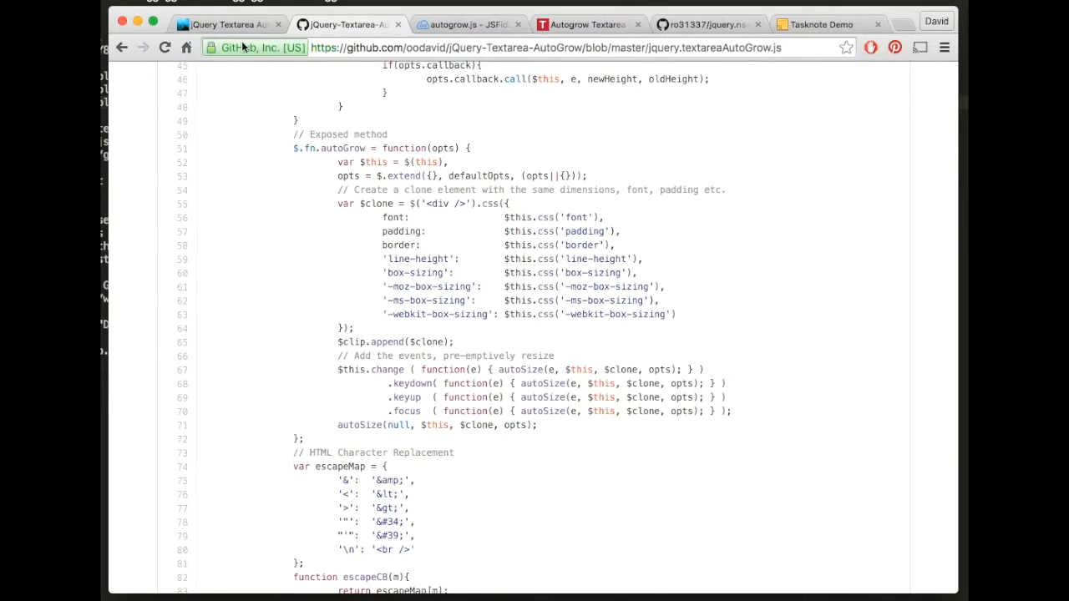
Step: Make a final pass up and down through the jquery.textareaAutoGrow.js source
{"action": "scroll", "scroll_direction": "up", "scroll_amount": 3}
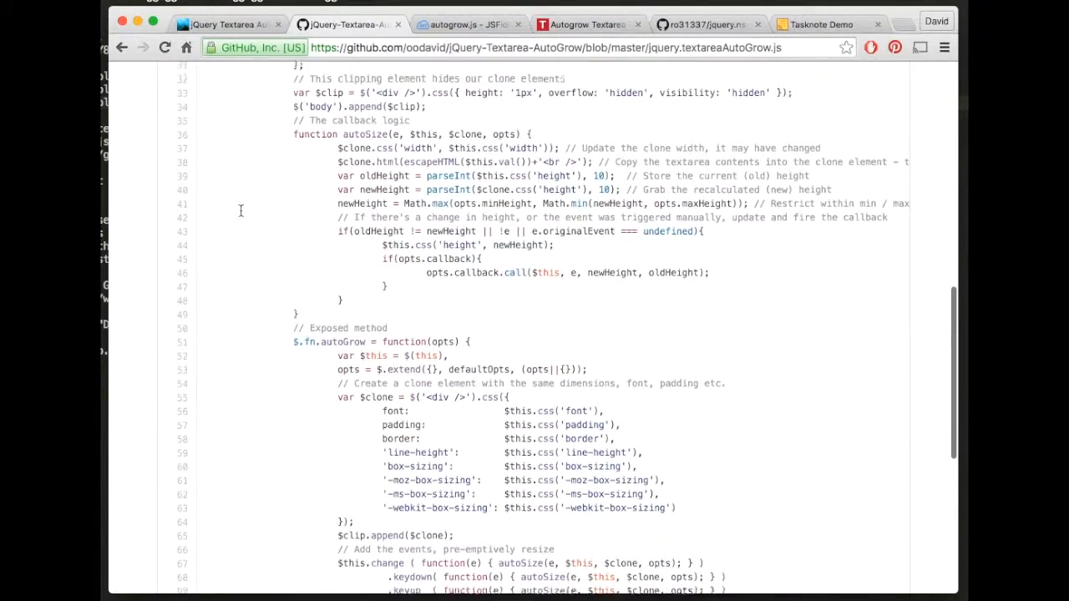
{"action": "scroll", "scroll_direction": "up", "scroll_amount": 3}
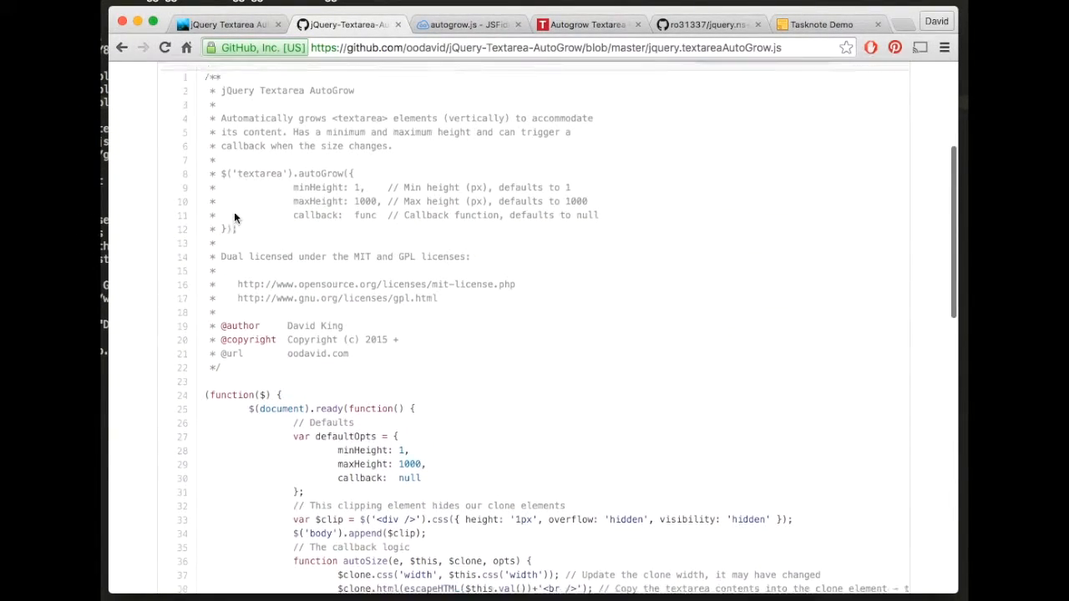
{"action": "scroll", "scroll_direction": "down", "scroll_amount": 3}
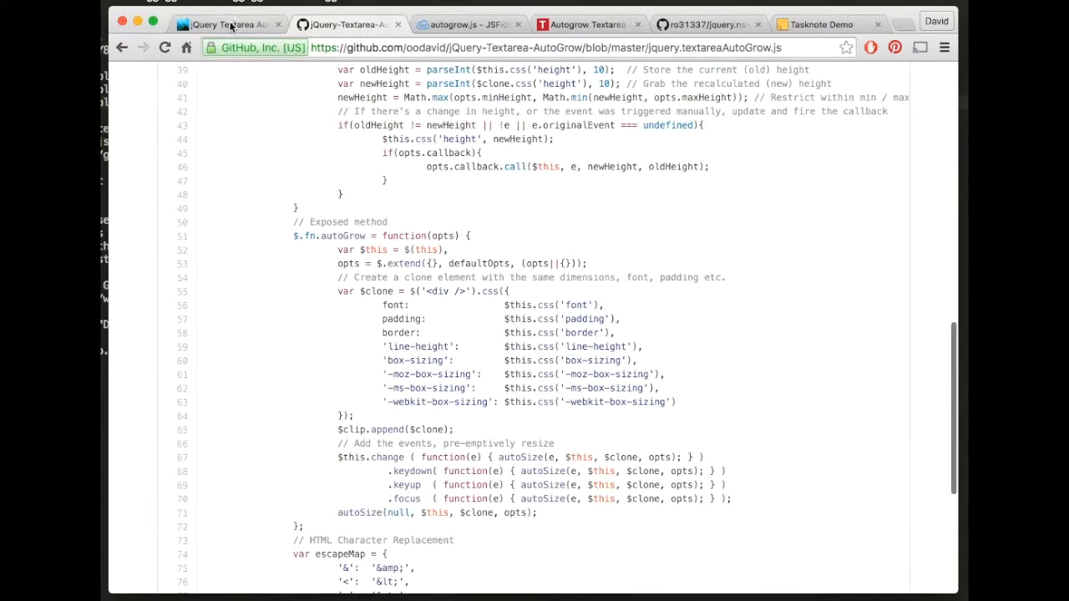
{"action": "mouse_move", "coordinate": [230, 23]}
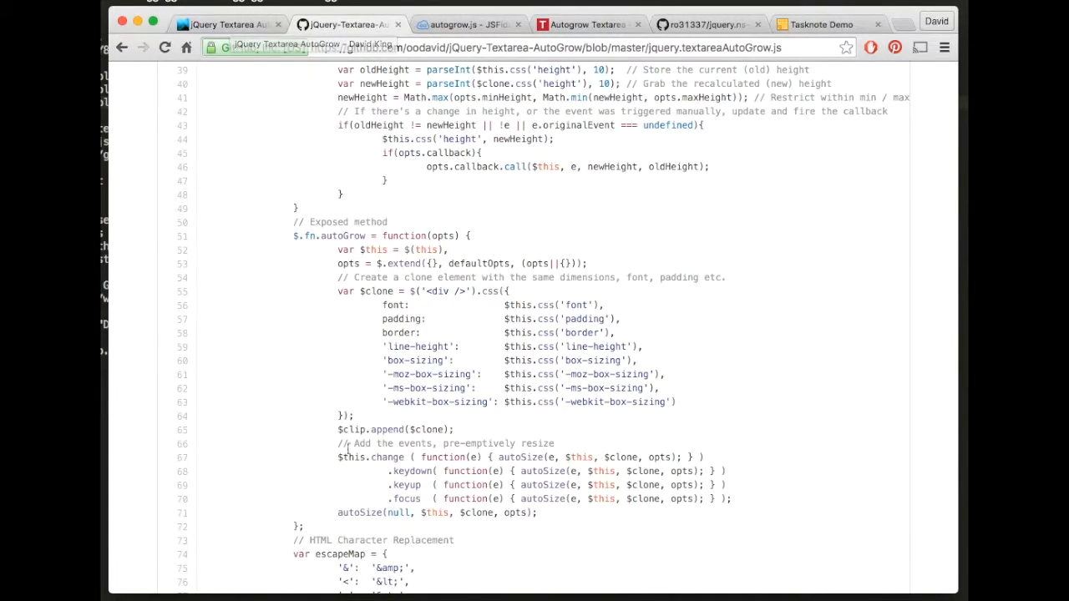
{"action": "scroll", "scroll_direction": "down", "scroll_amount": 3}
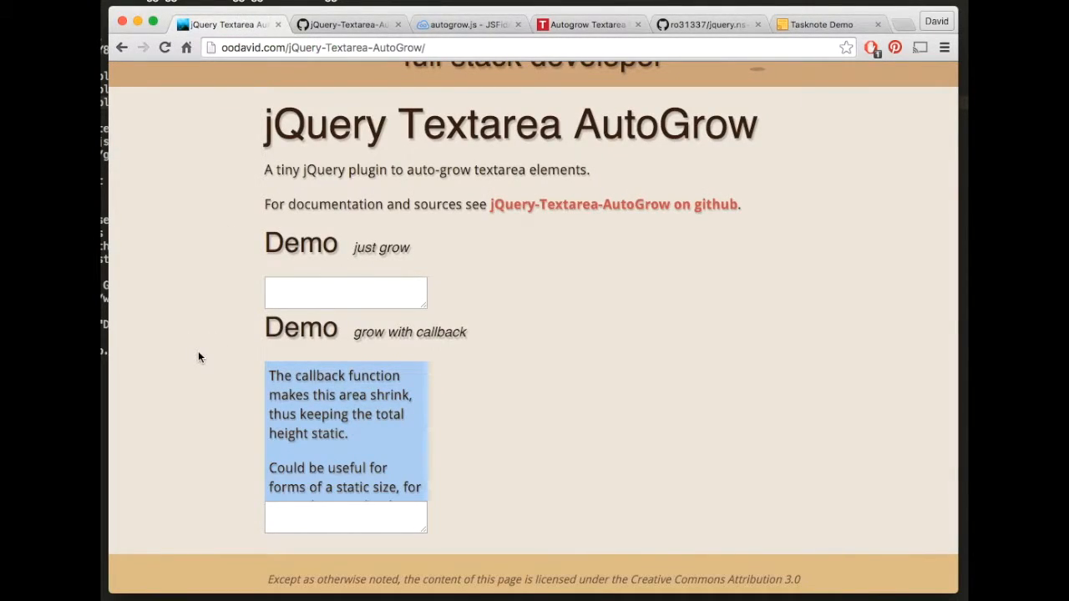
{"action": "scroll", "scroll_direction": "up", "scroll_amount": 3}
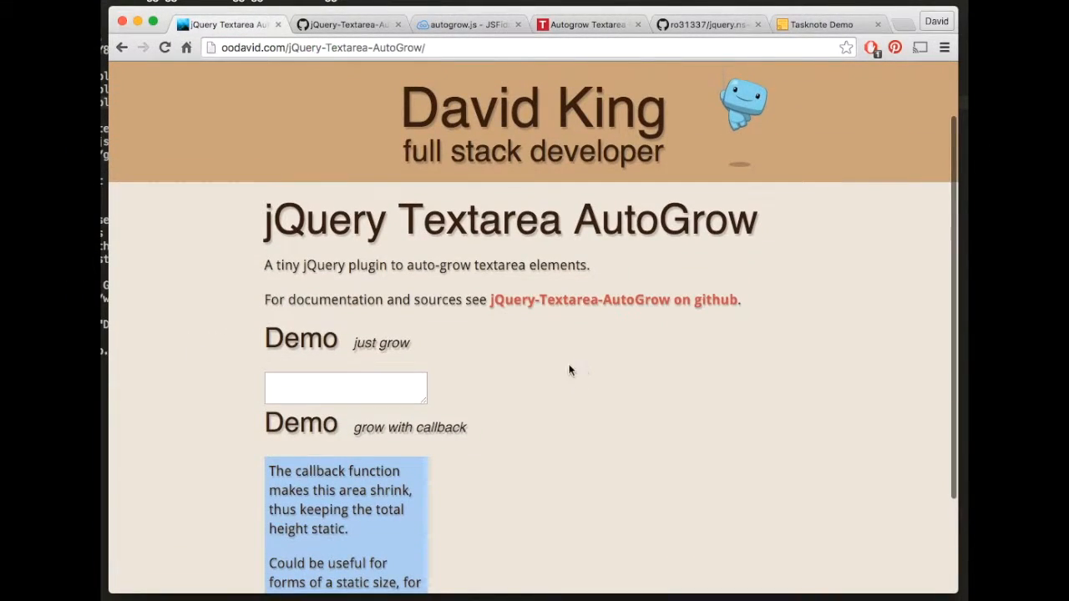
{"action": "mouse_move", "coordinate": [905, 383]}
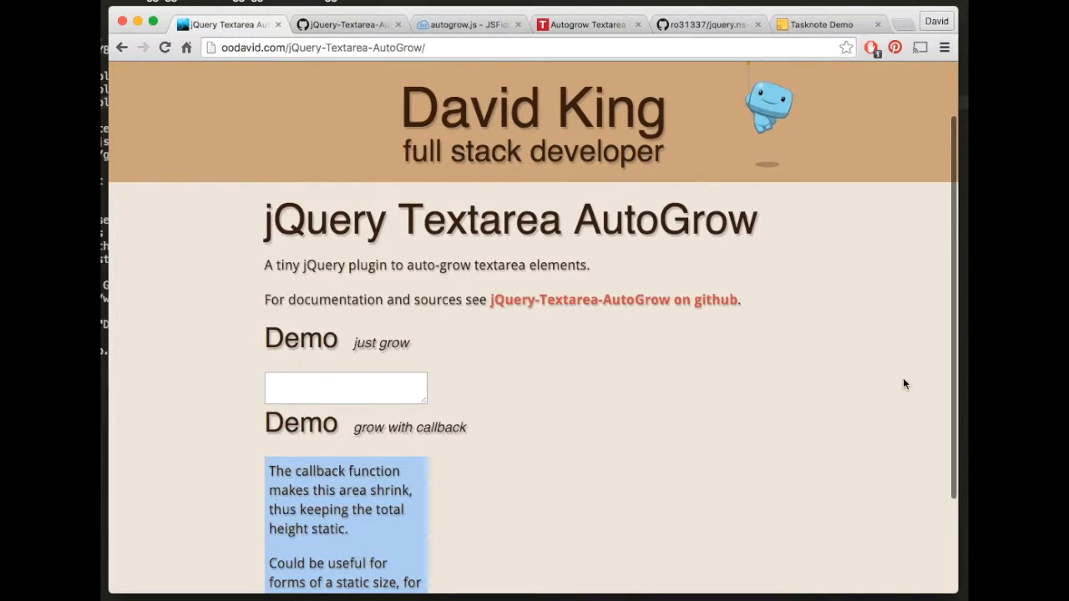